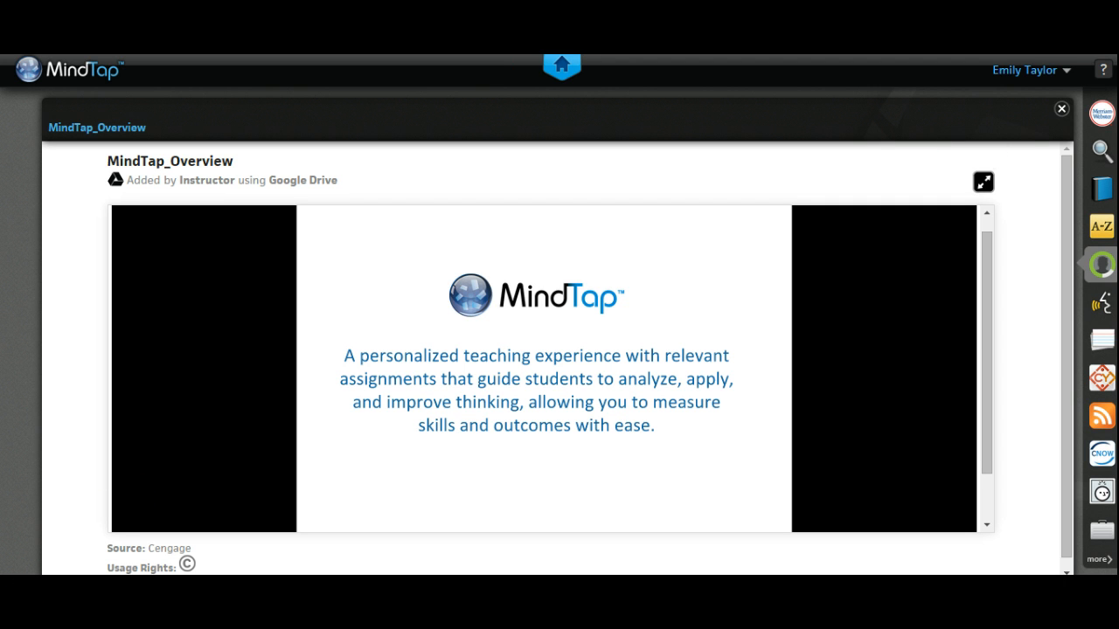
Close the MindTap_Overview presentation viewer
left_click(1060, 108)
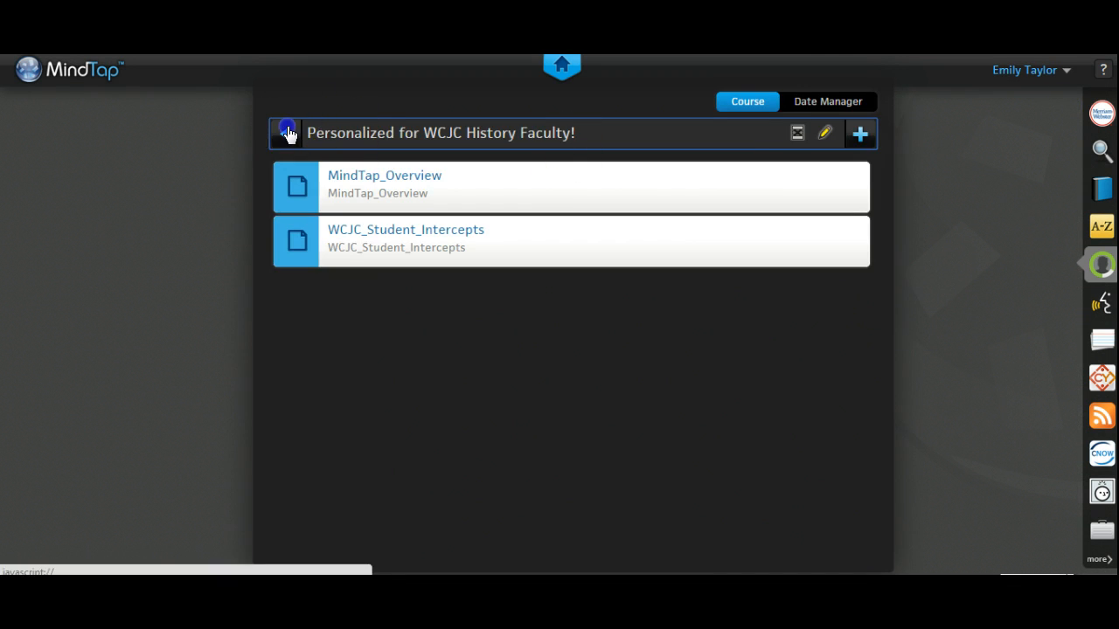
Open Chapter 15 from the chapter list and scroll through its reading, flashcards and assignments
left_click(286, 133)
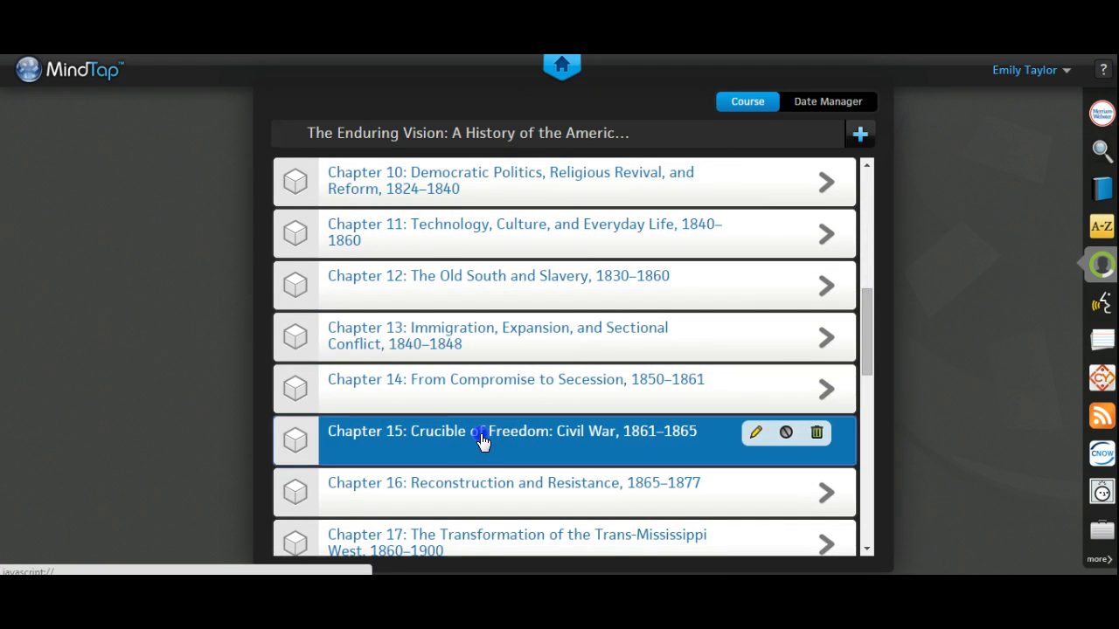
left_click(512, 431)
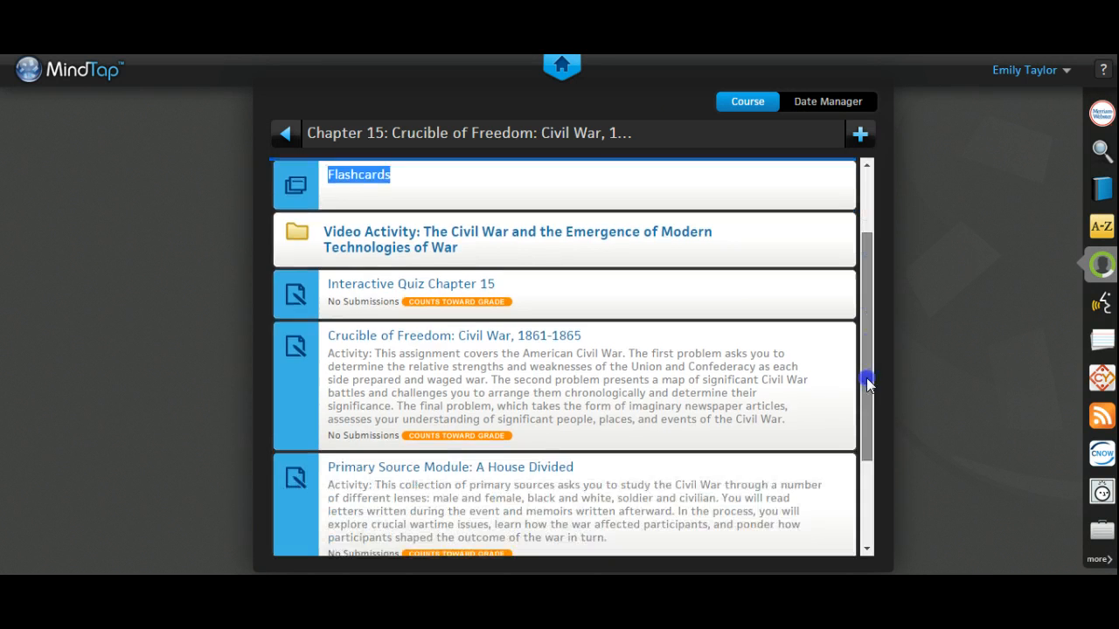
scroll("down", 3)
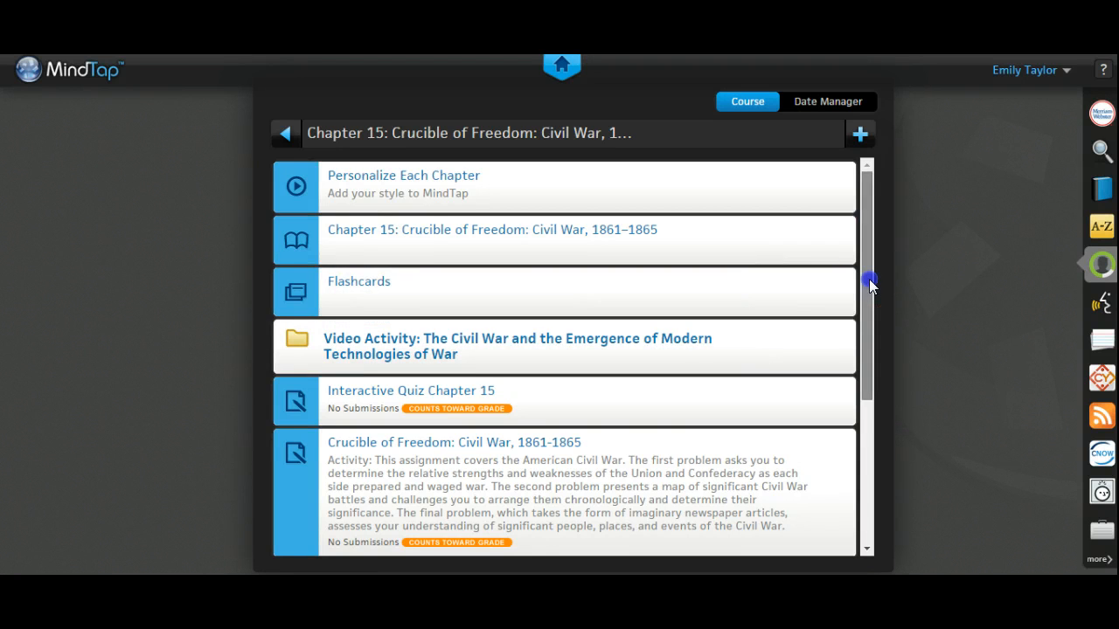
left_click_drag(870, 284, 863, 341)
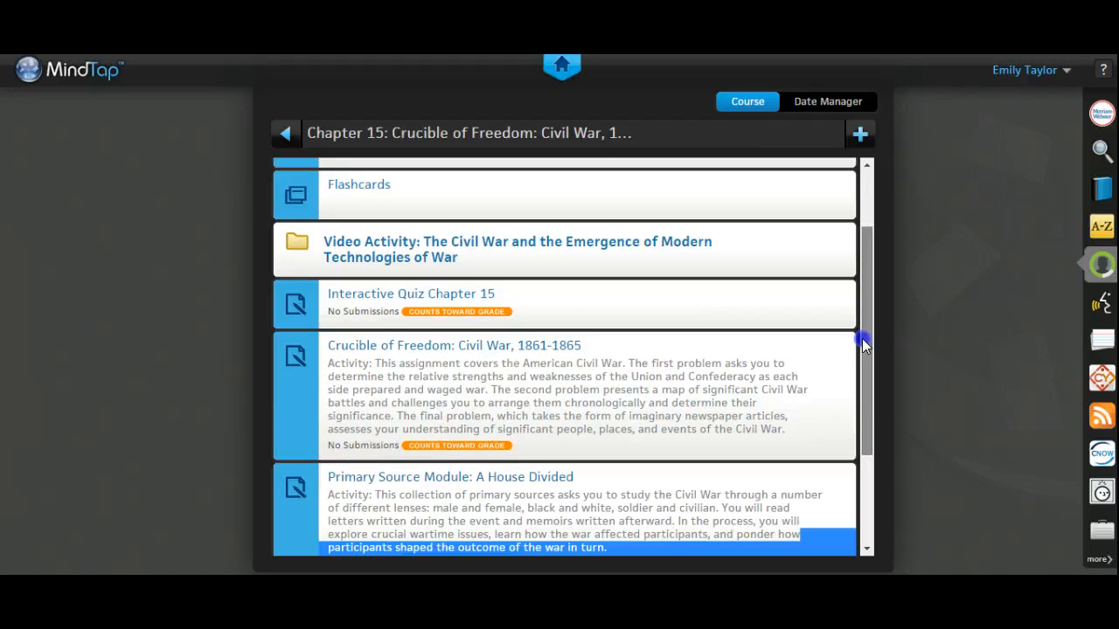
scroll("down", 3)
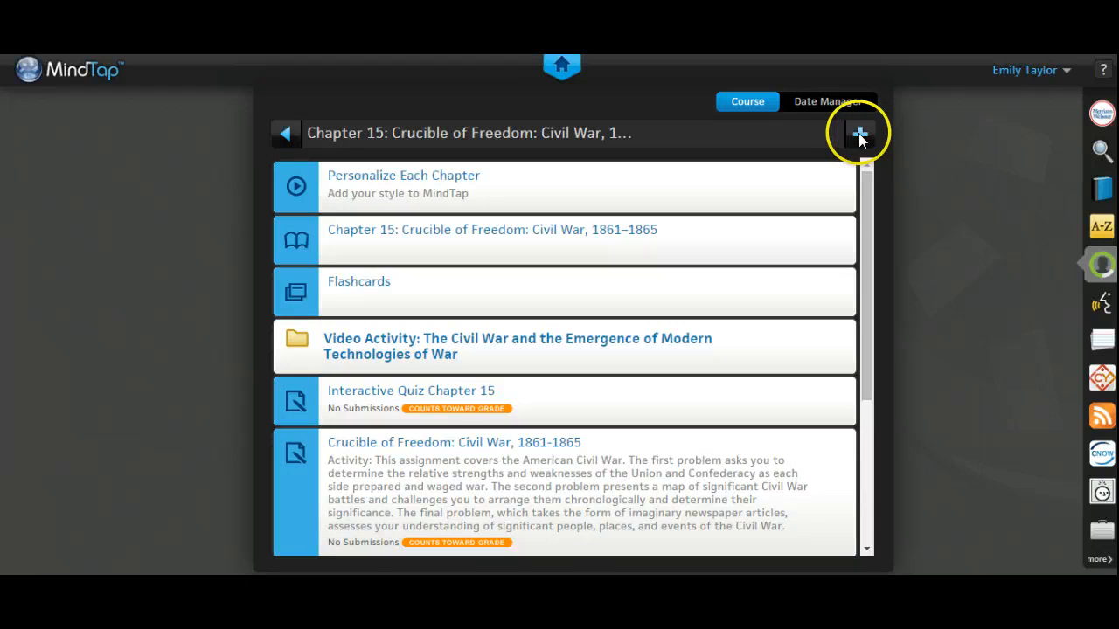
Start Add Activity for Chapter 15 and show the My Content sources
left_click(859, 133)
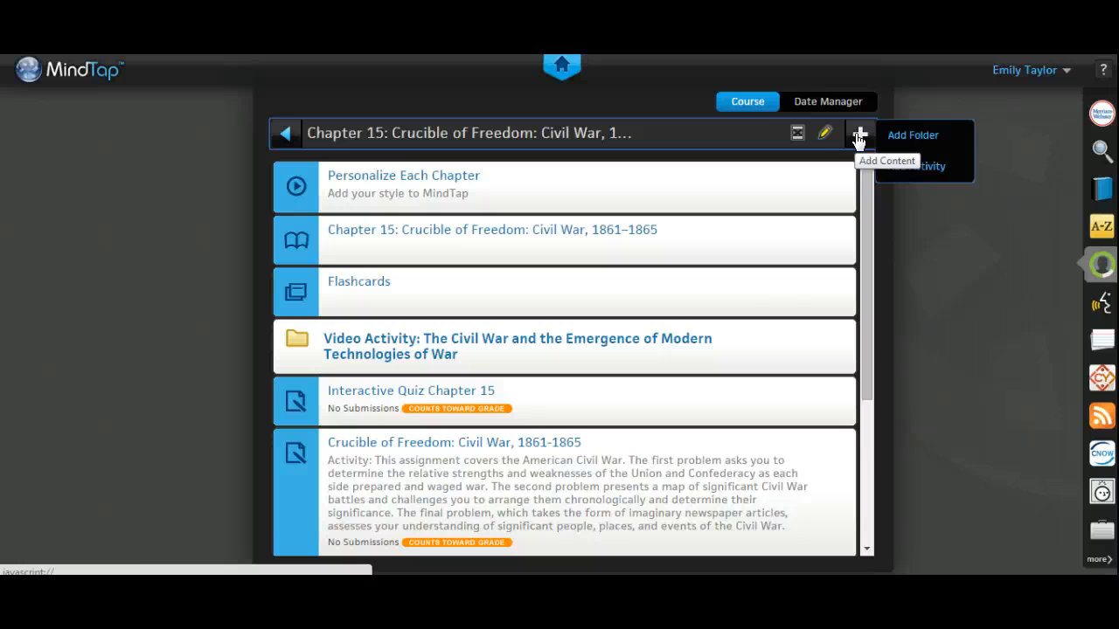
mouse_move(916, 166)
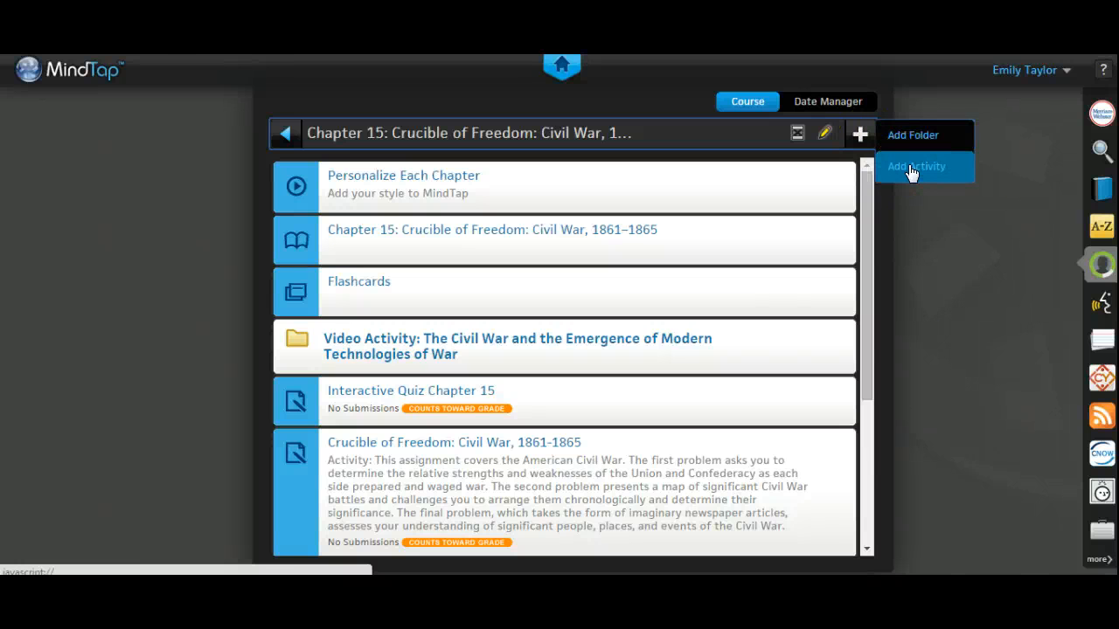
left_click(916, 166)
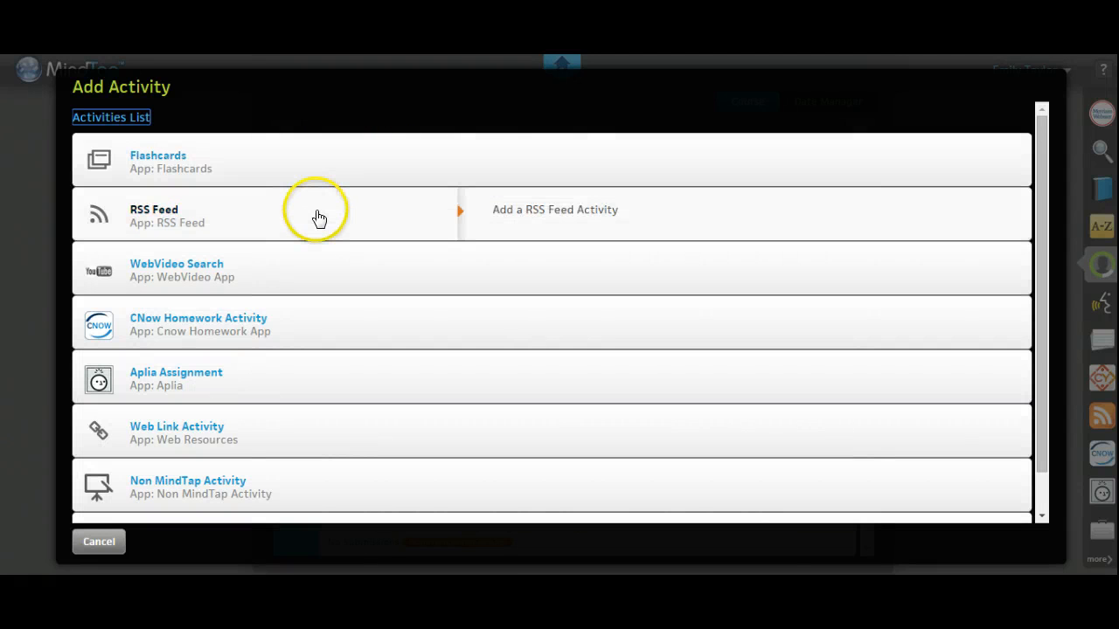
mouse_move(321, 287)
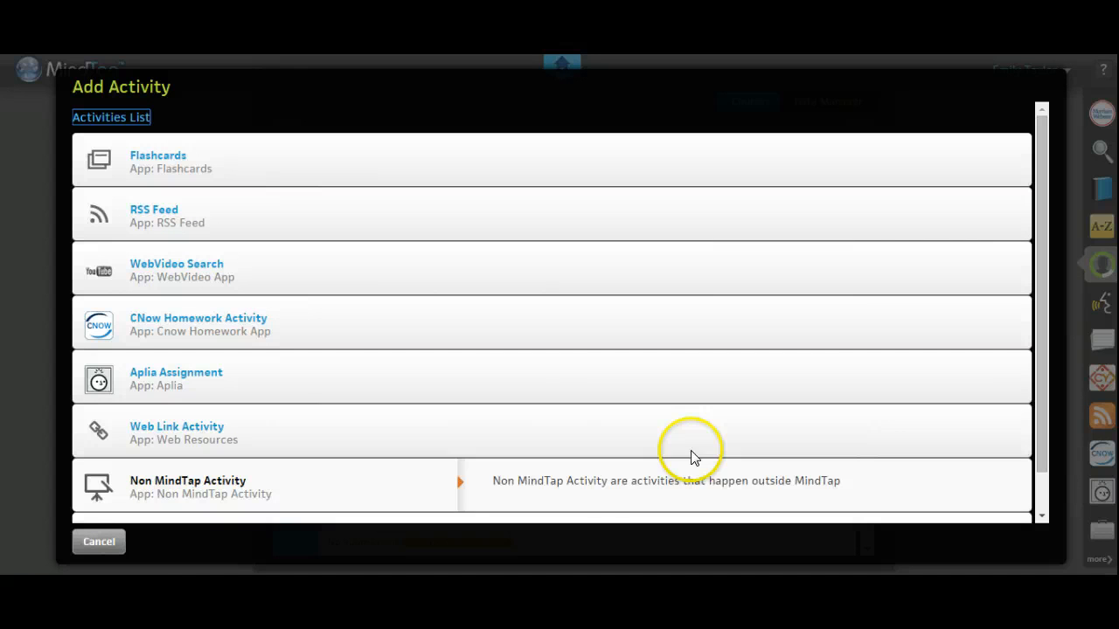
scroll("down", 3)
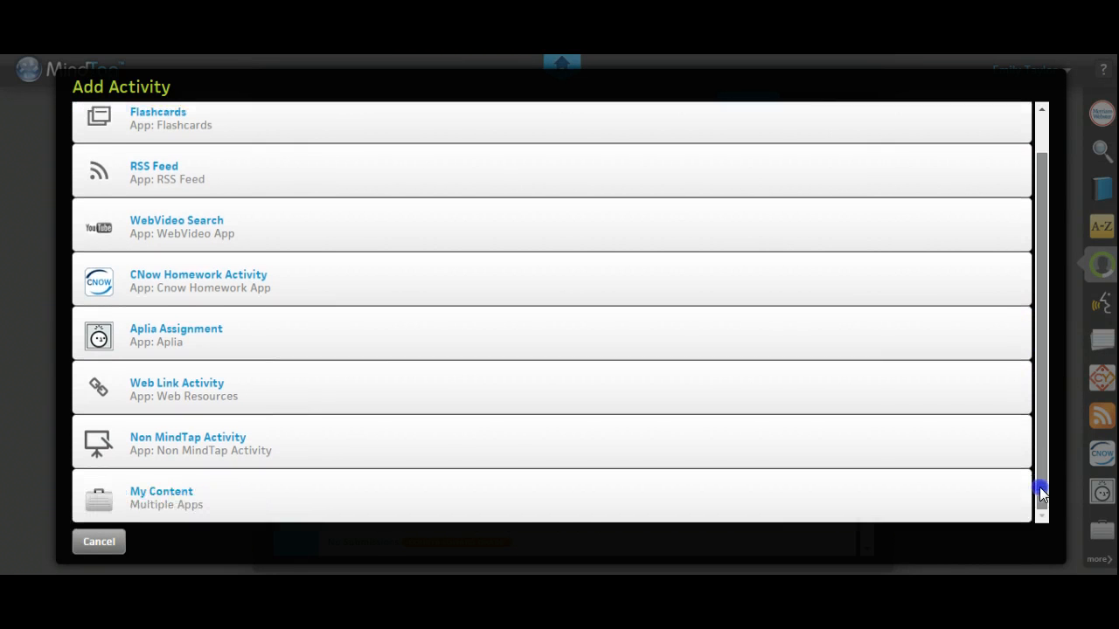
left_click(161, 497)
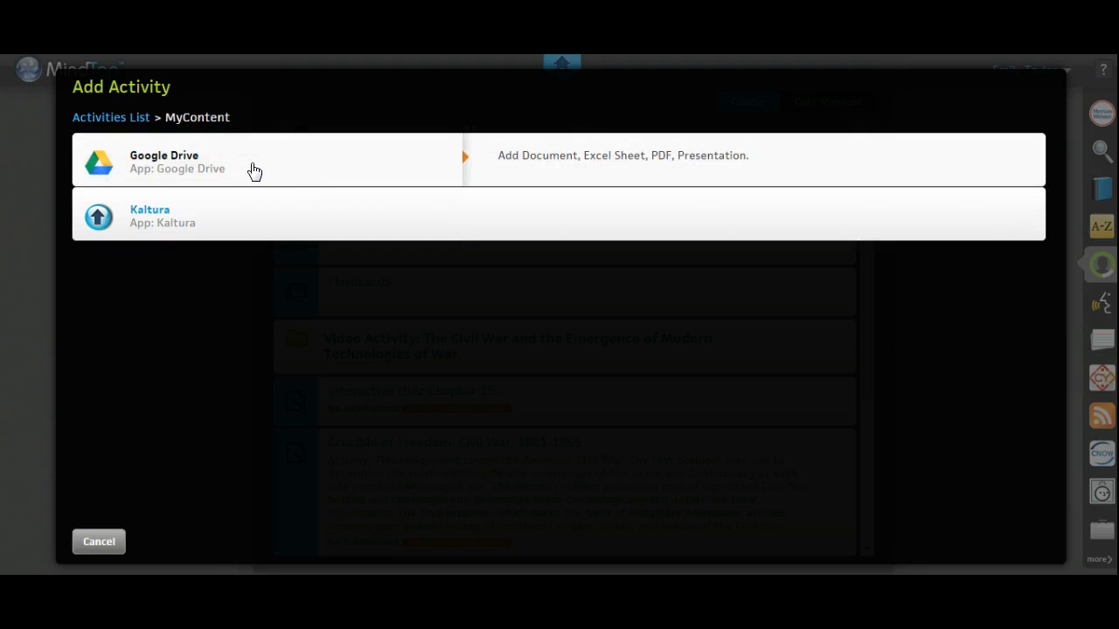
Browse the Kaltura media picker, then cancel out of Add Activity
left_click(162, 216)
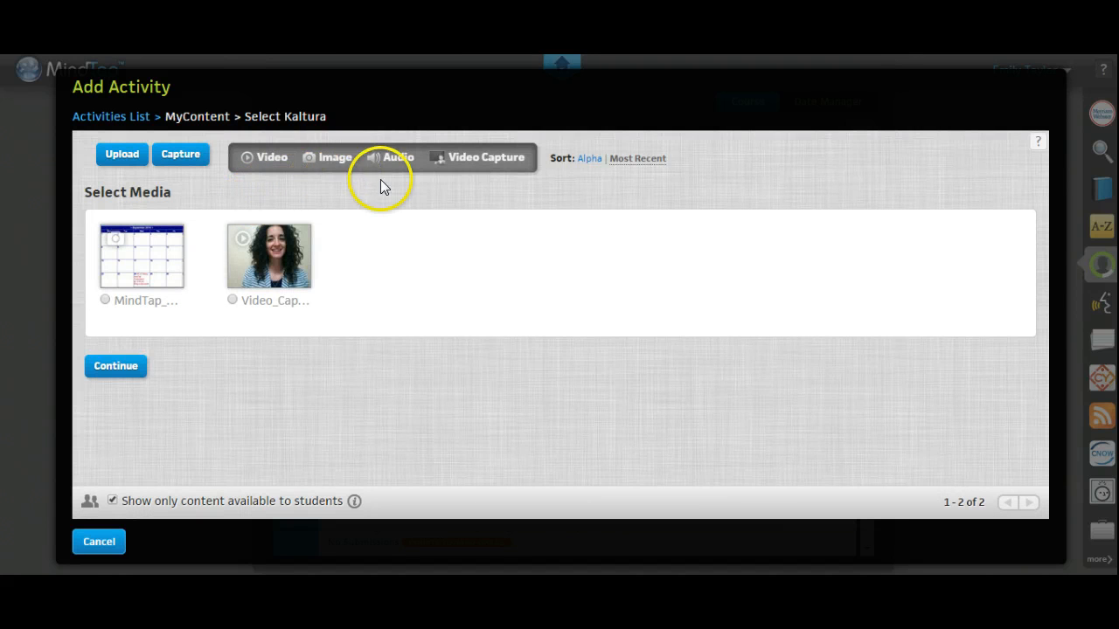
mouse_move(398, 180)
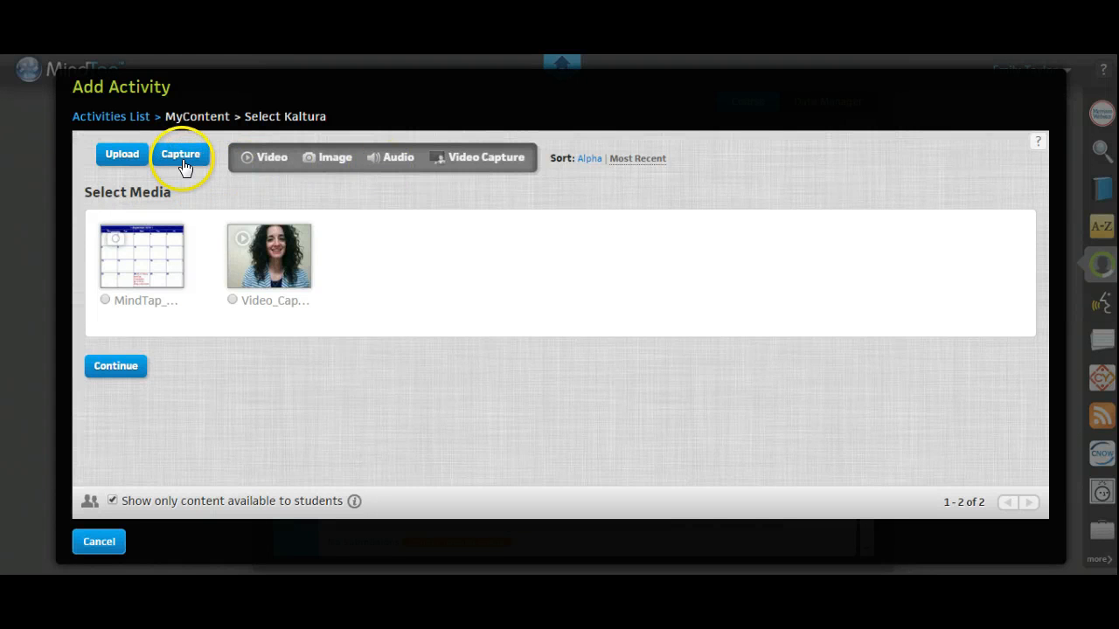
mouse_move(339, 197)
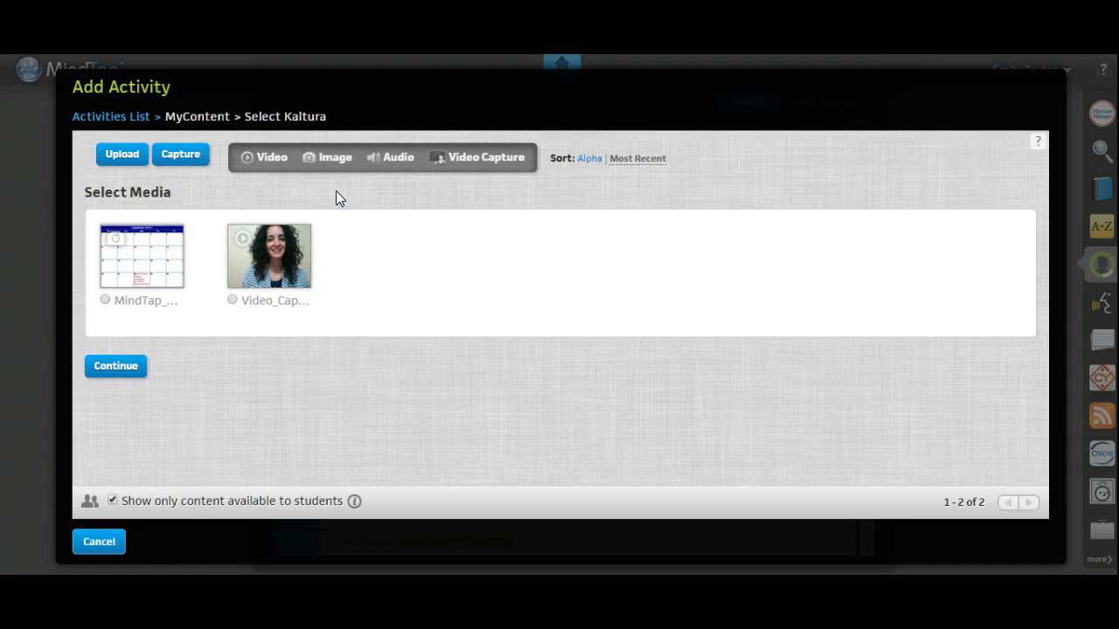
left_click(269, 255)
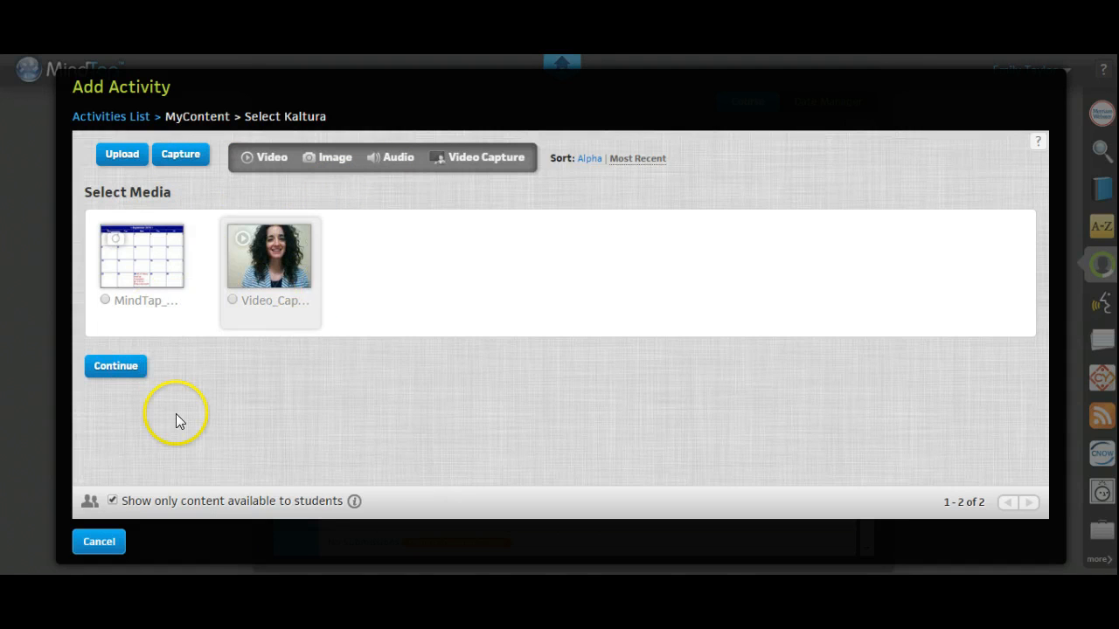
mouse_move(99, 541)
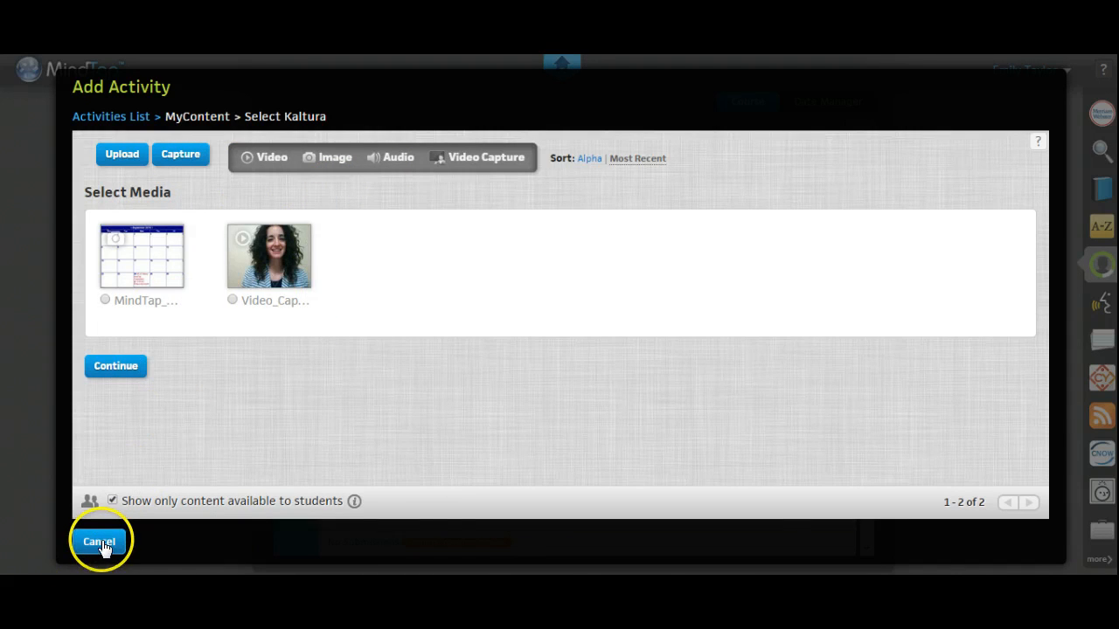
left_click(98, 541)
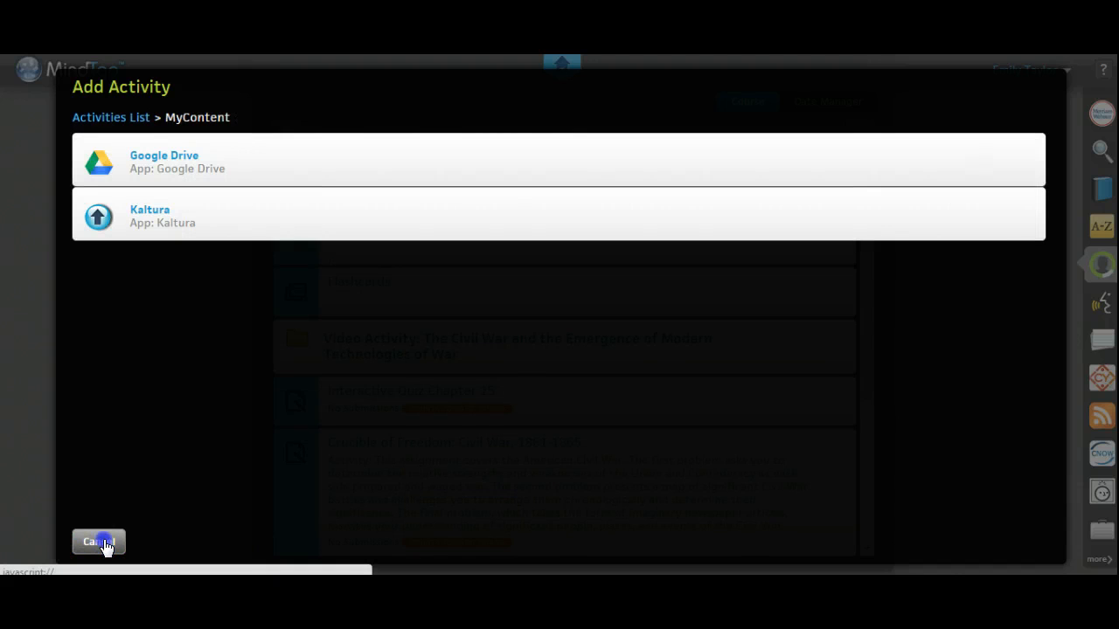
left_click(98, 541)
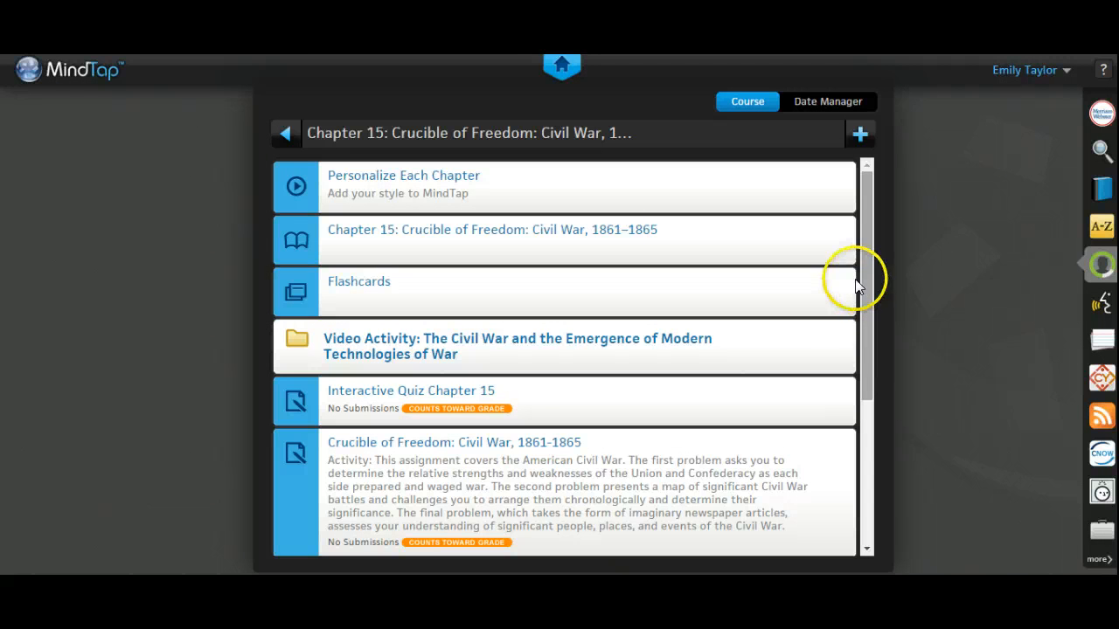
mouse_move(422, 186)
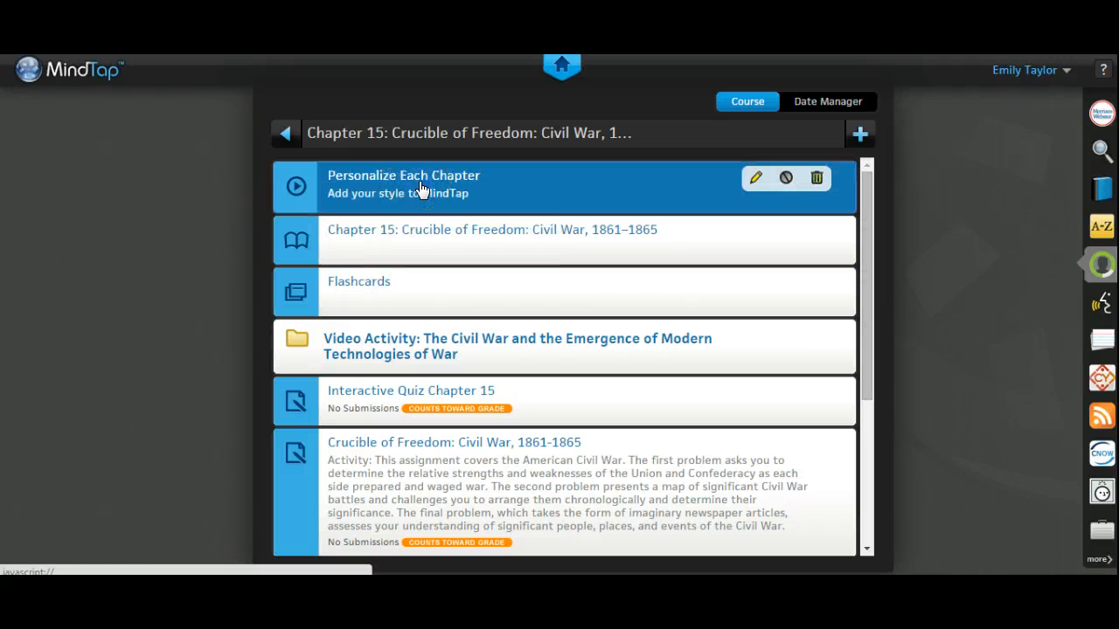
left_click(403, 184)
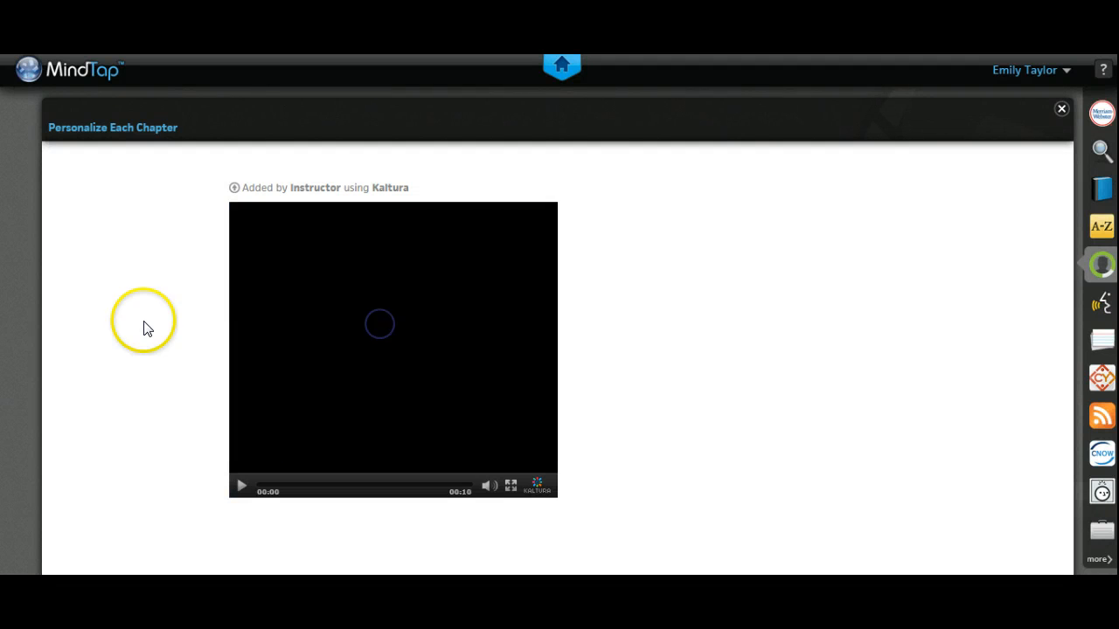
left_click(241, 486)
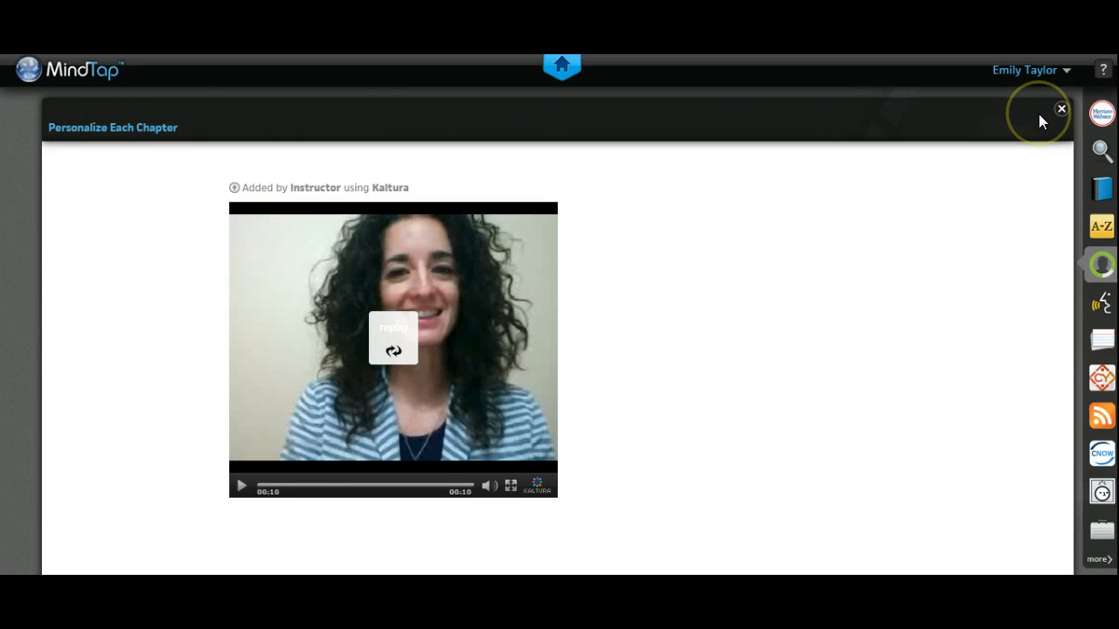
left_click(1061, 110)
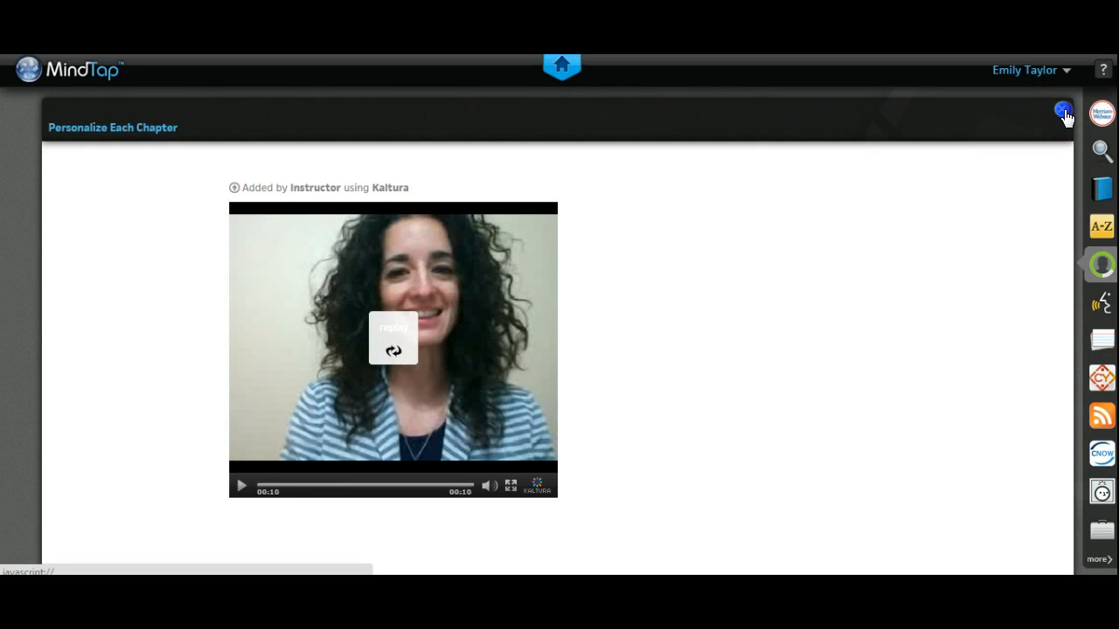
left_click(1064, 111)
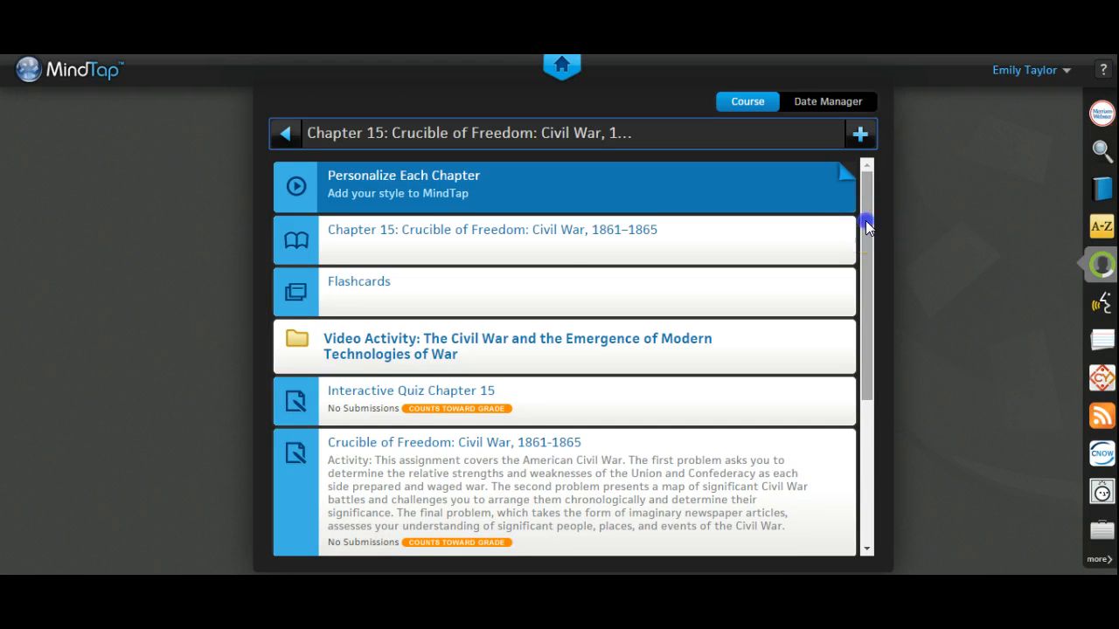
Open Primary Source Module: A House Divided to see its six questions and 2/34 score
scroll("down", 3)
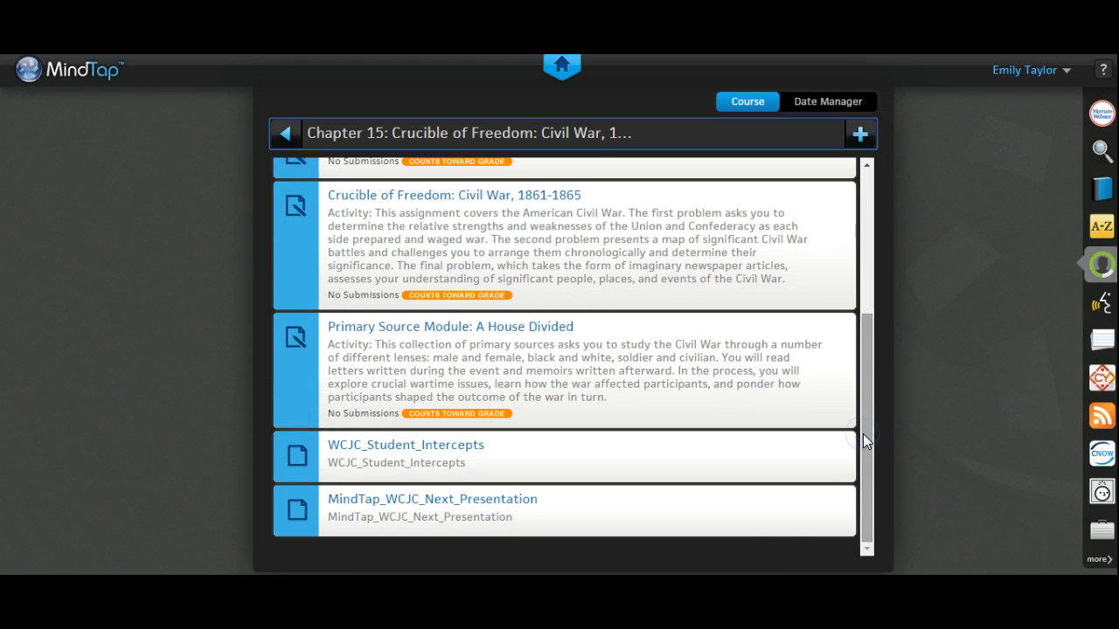
mouse_move(478, 341)
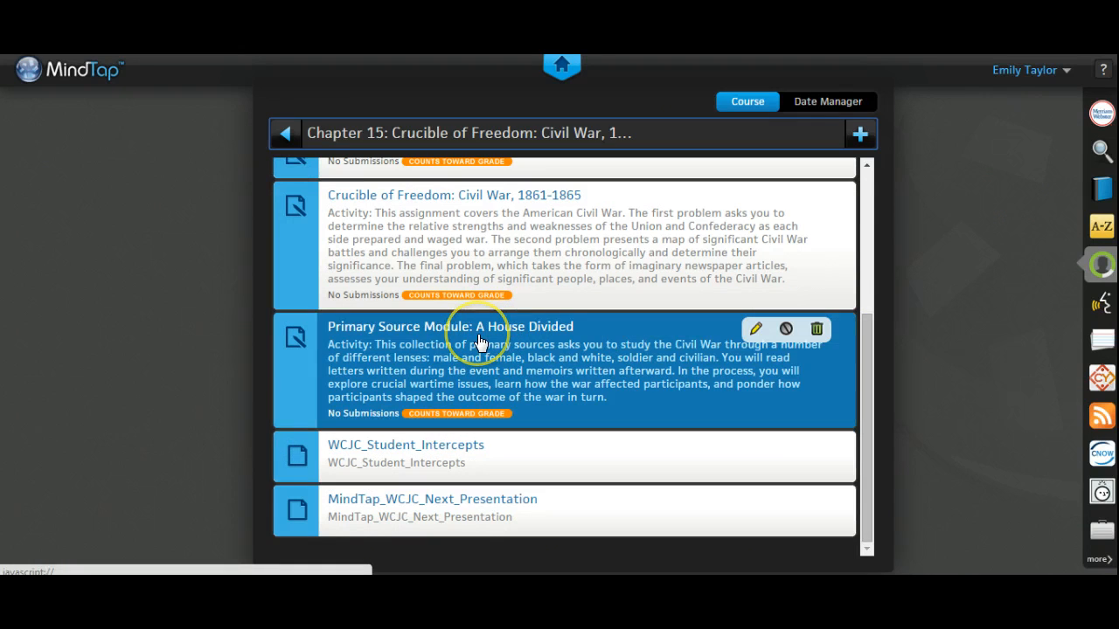
left_click(450, 326)
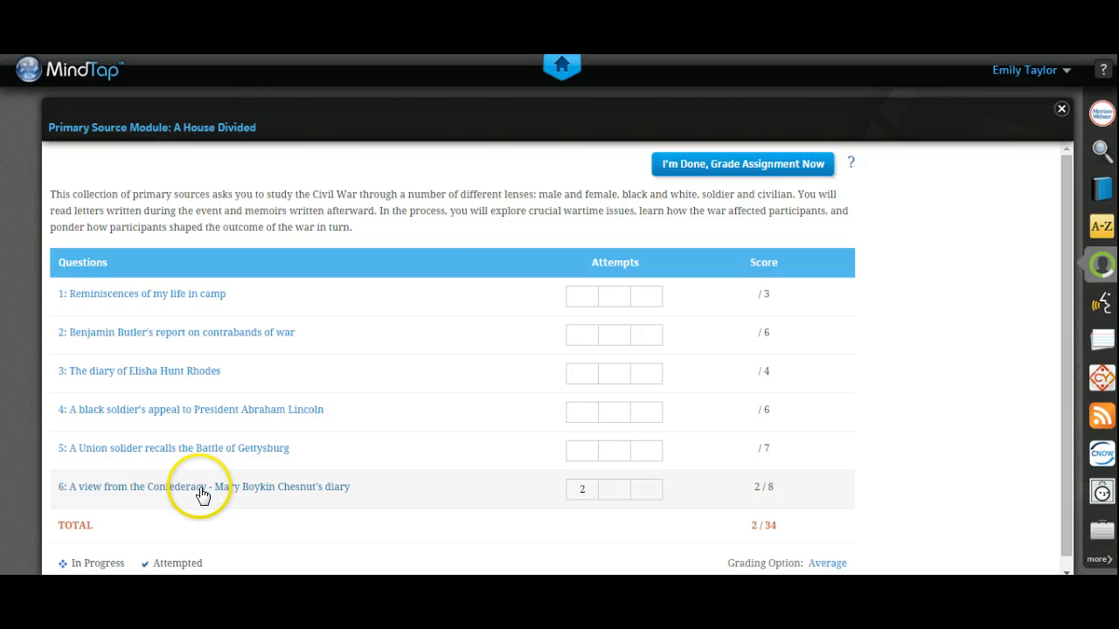
left_click(203, 487)
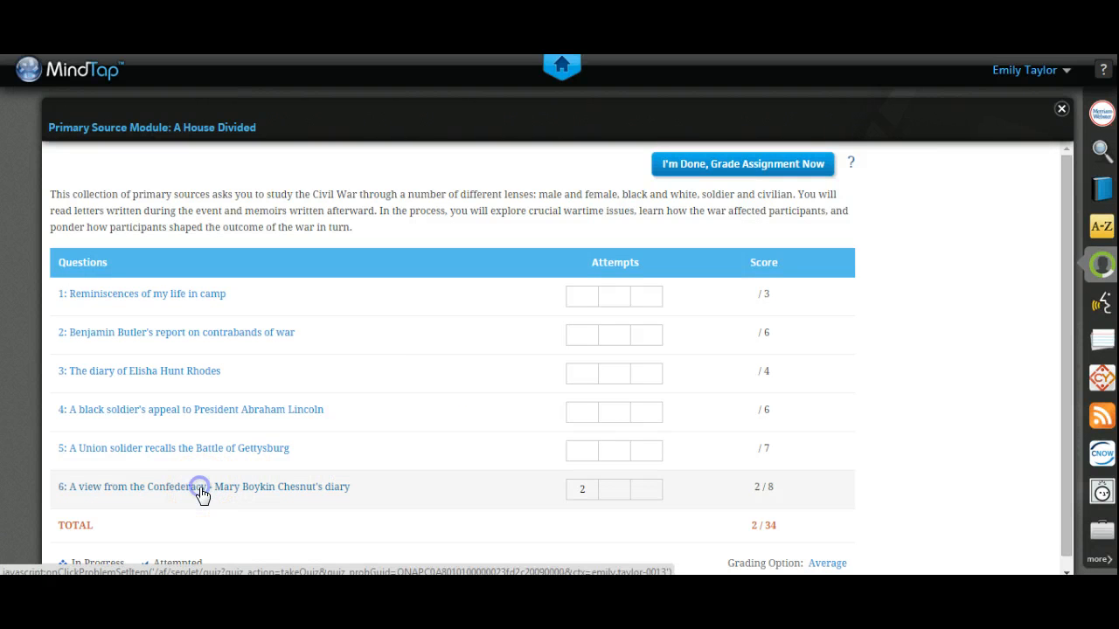
Open question 6 and scroll through Mary Boykin Chesnut's diary excerpts
left_click(203, 487)
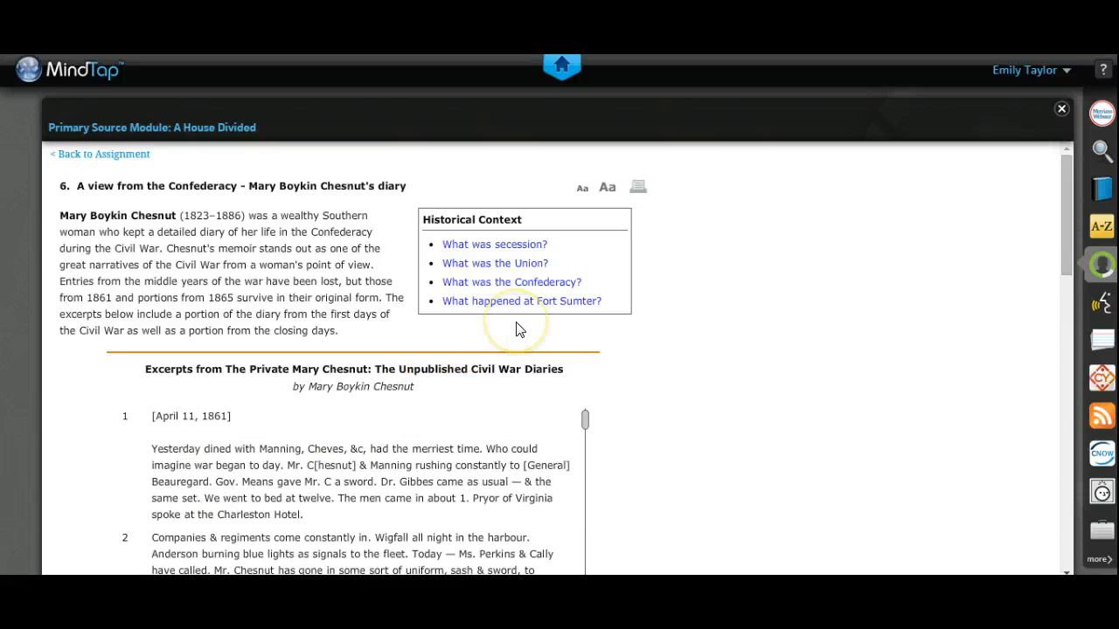
mouse_move(517, 329)
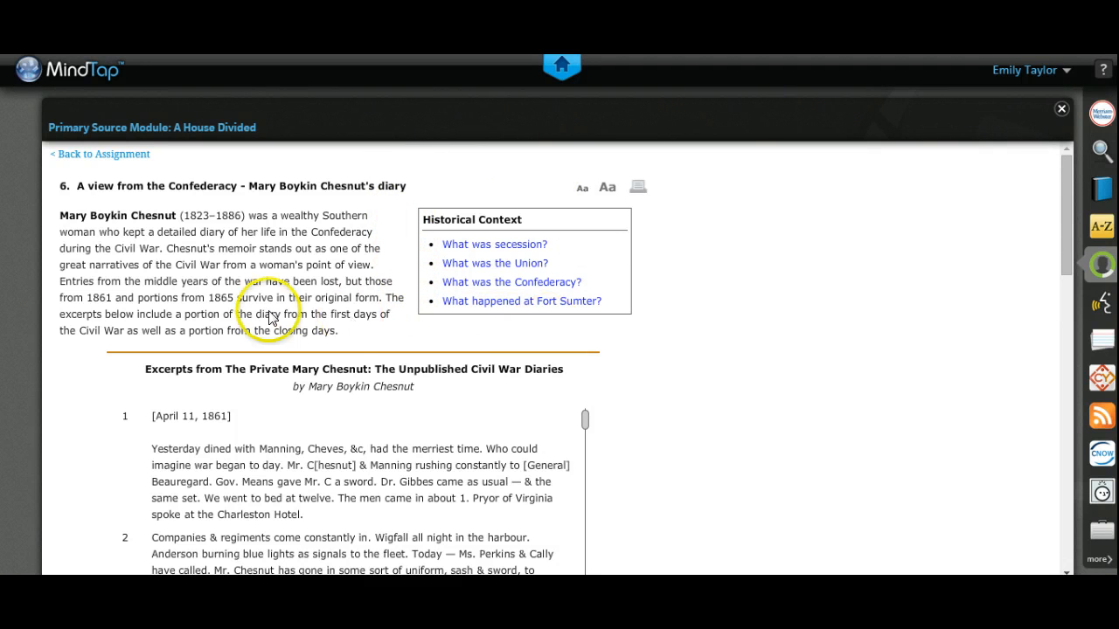
mouse_move(800, 378)
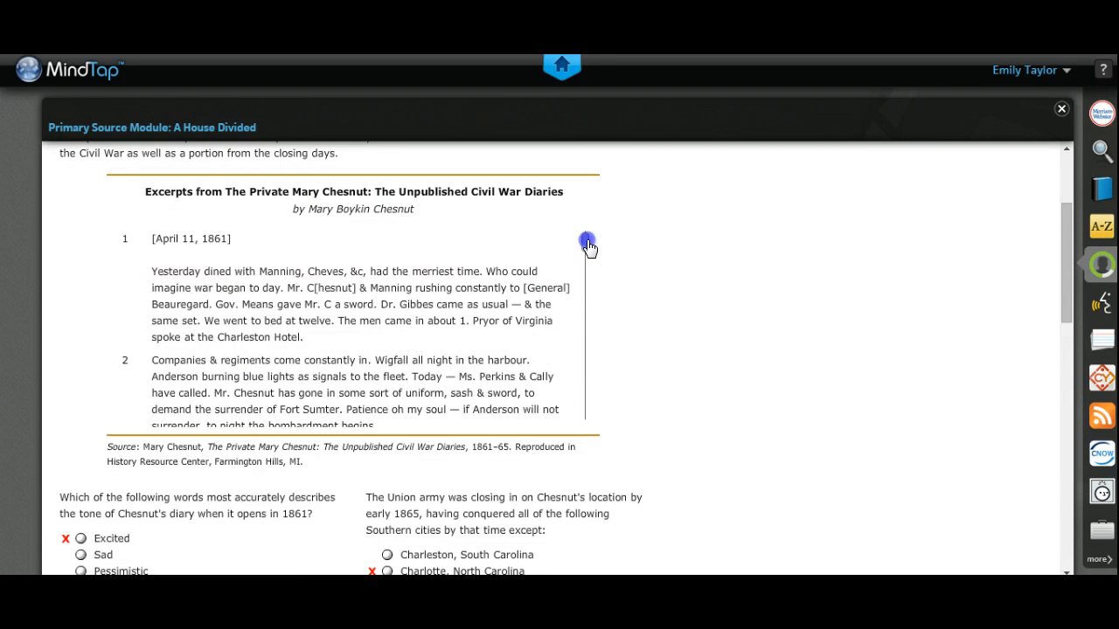
left_click_drag(586, 243, 586, 291)
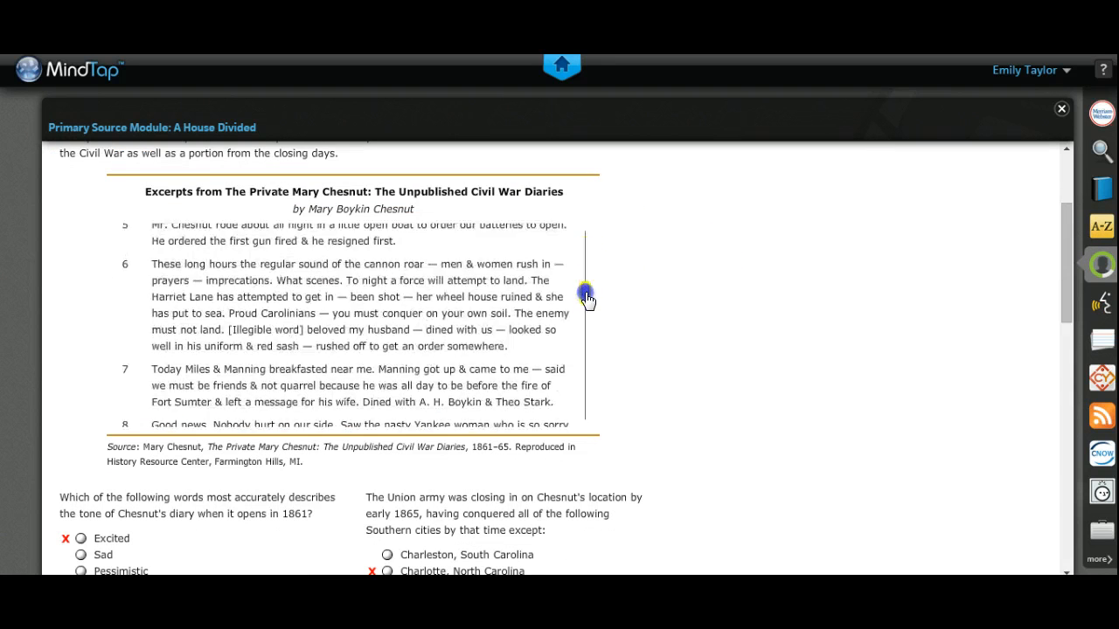
left_click_drag(585, 291, 585, 396)
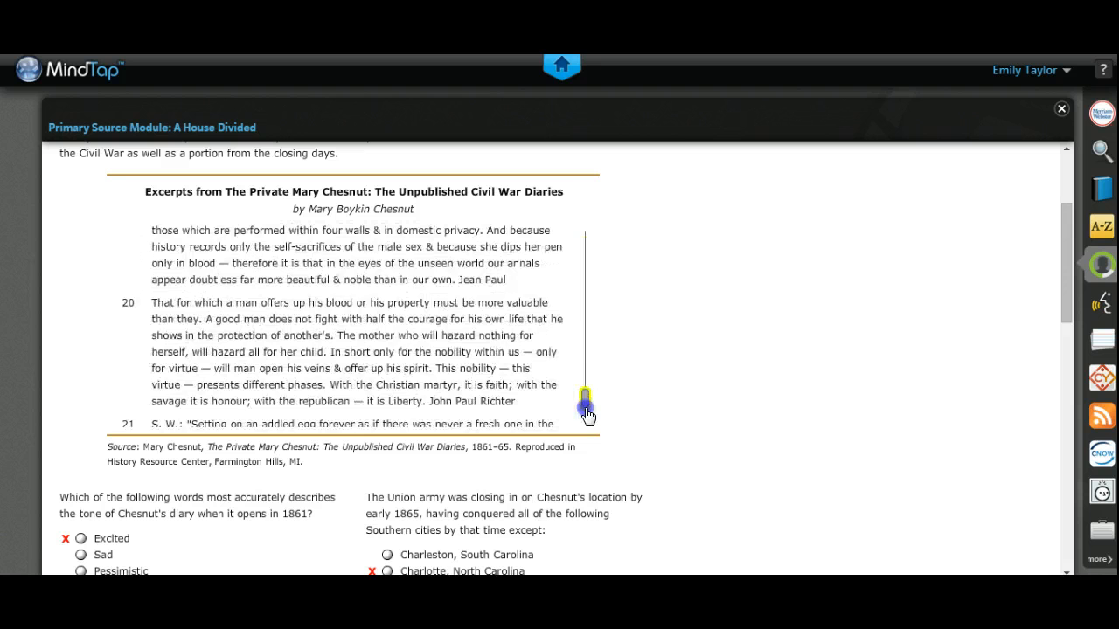
scroll("down", 3)
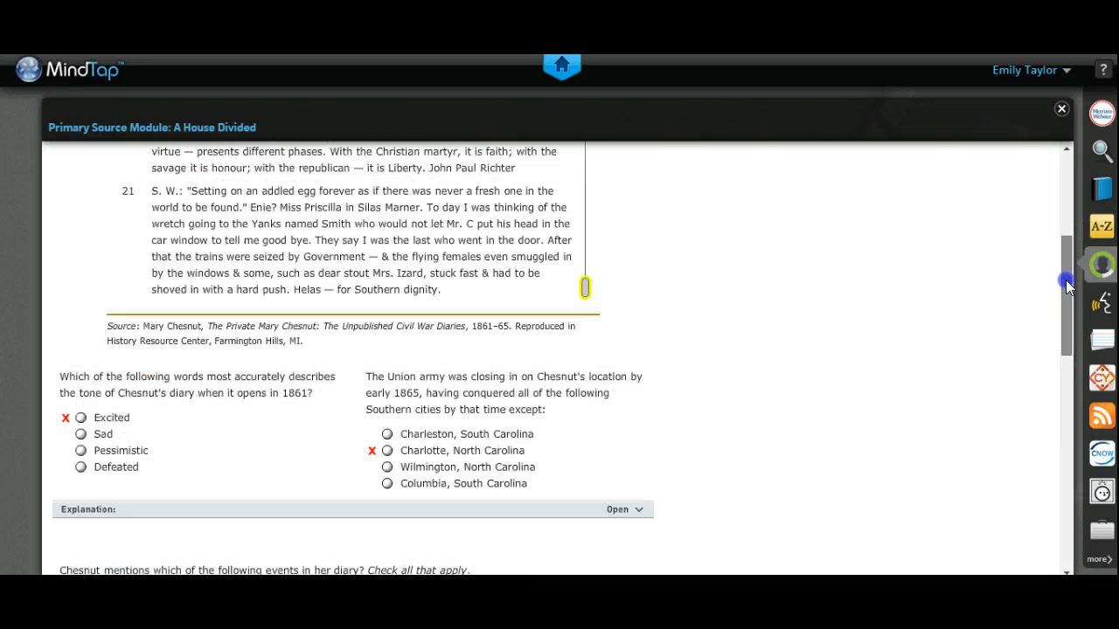
Reveal the answer explanation for the diary tone question
scroll("down", 3)
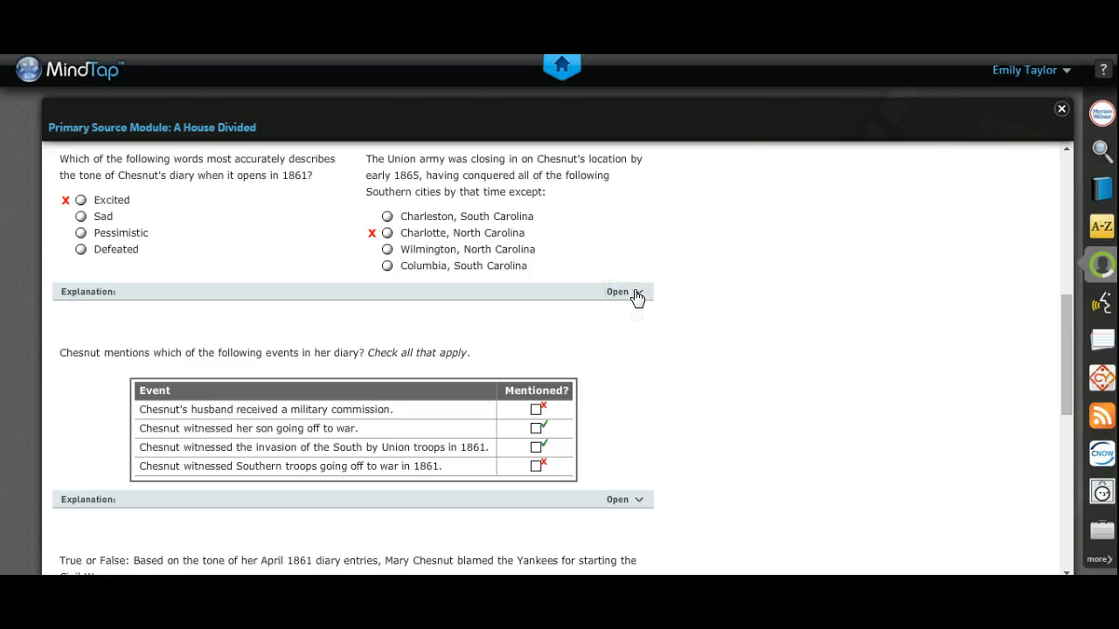
left_click(618, 291)
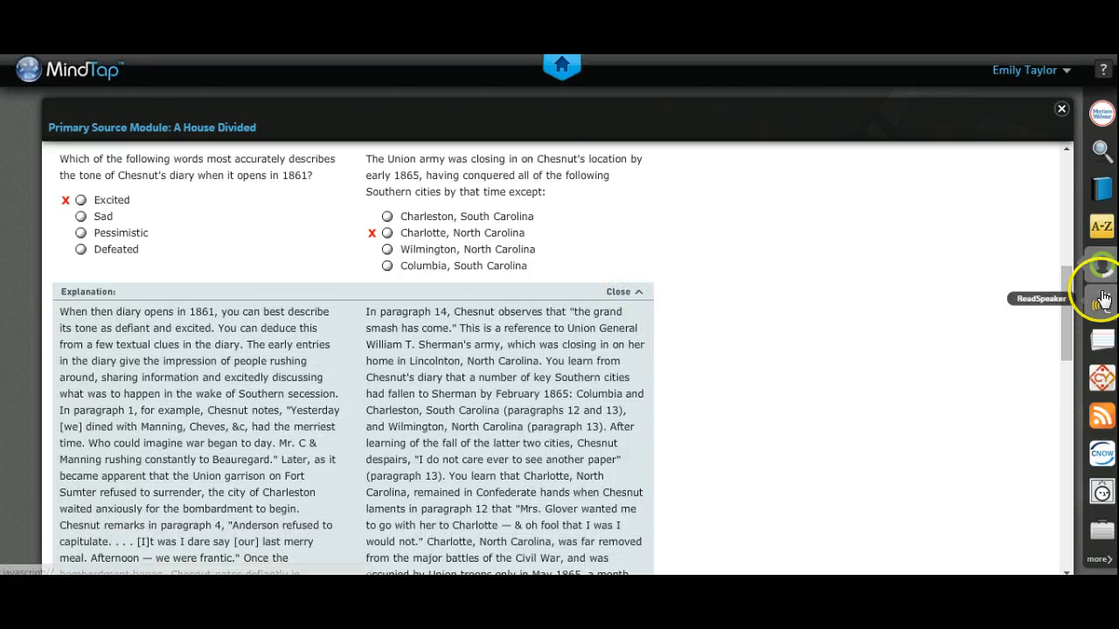
scroll("down", 3)
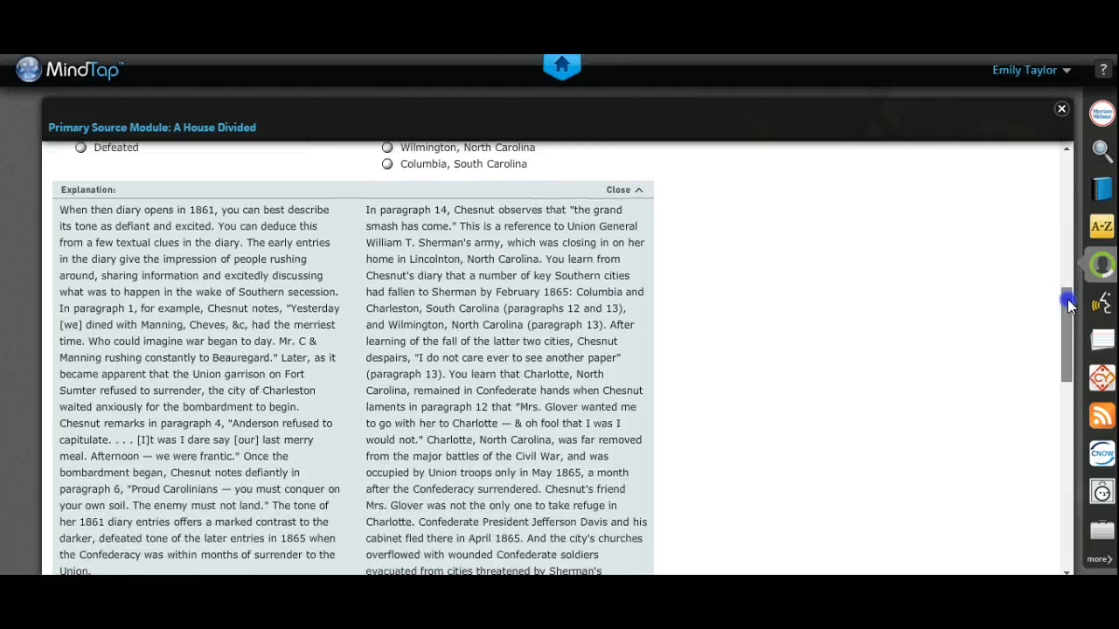
left_click(622, 189)
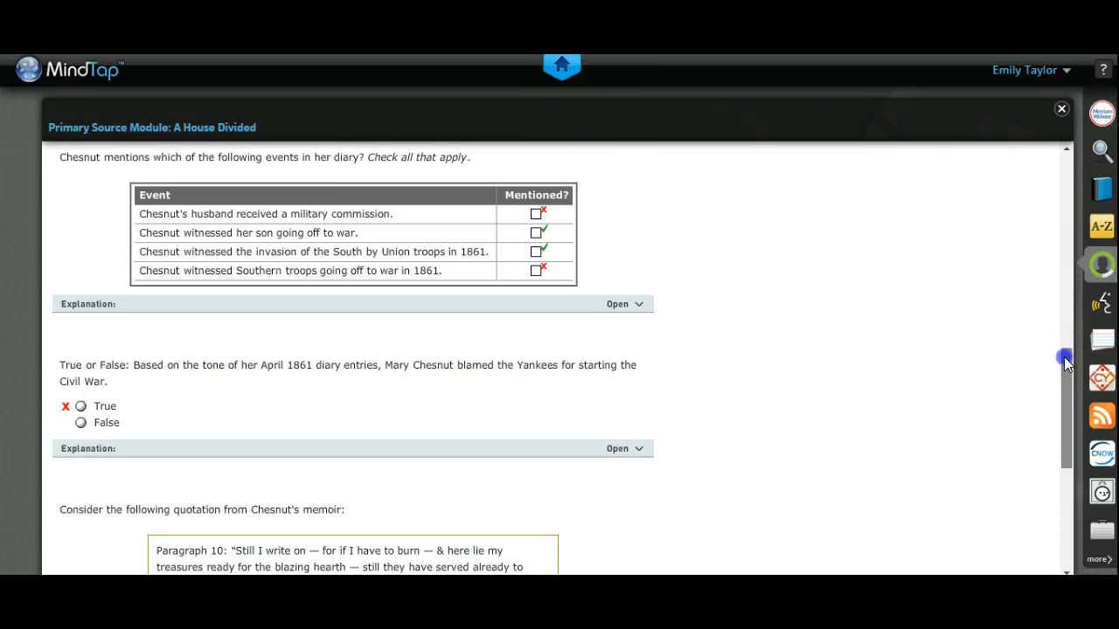
scroll("down", 3)
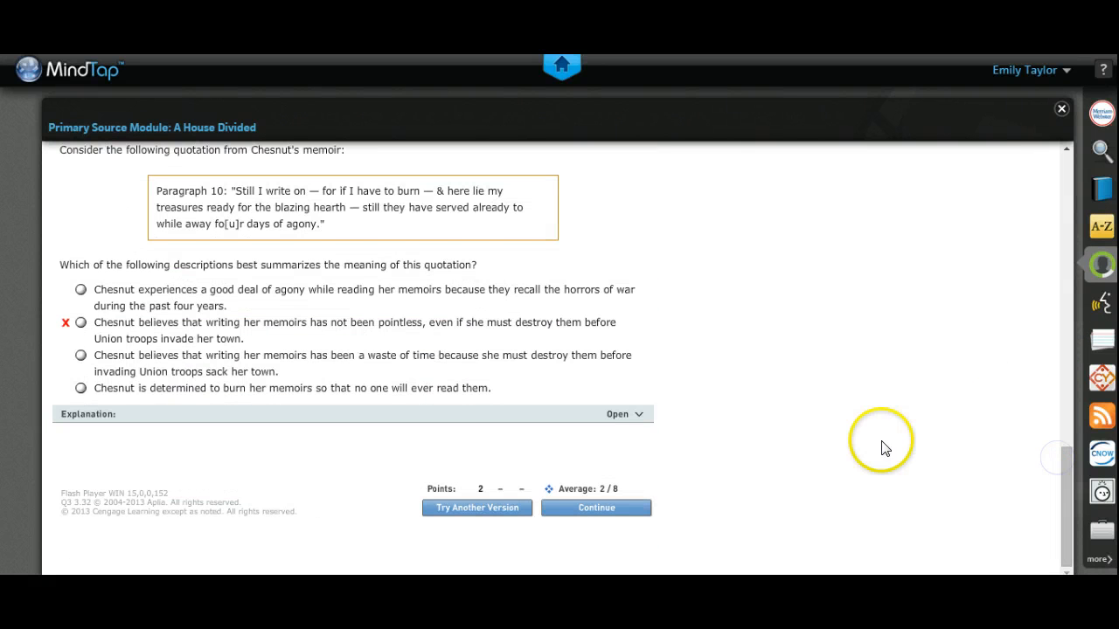
mouse_move(385, 519)
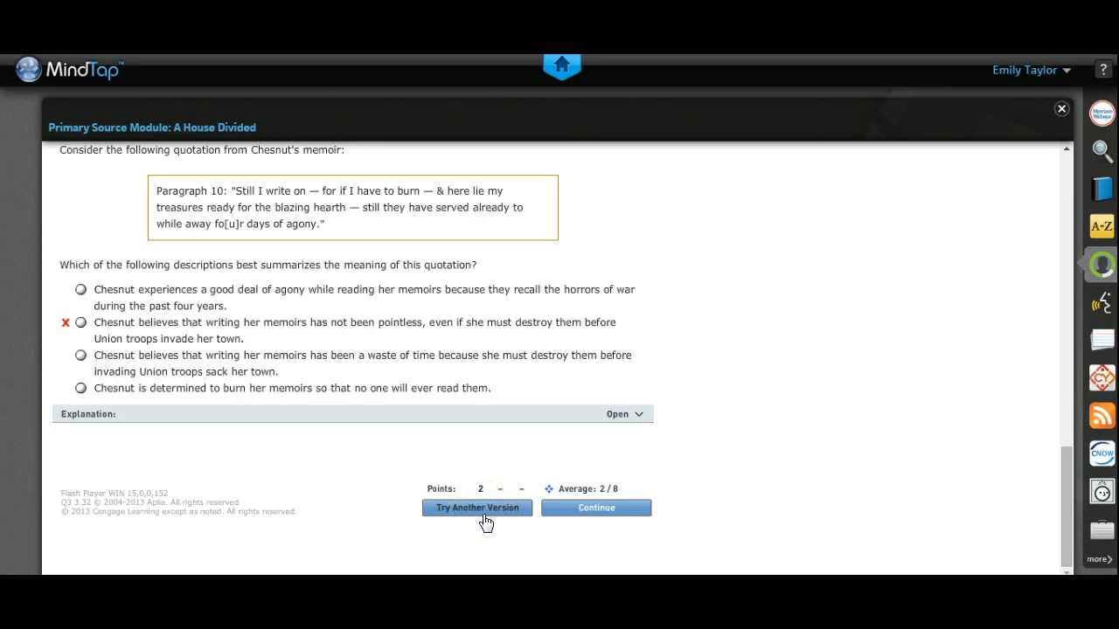
Load a fresh version of question 6, review it, then close the module
left_click(476, 508)
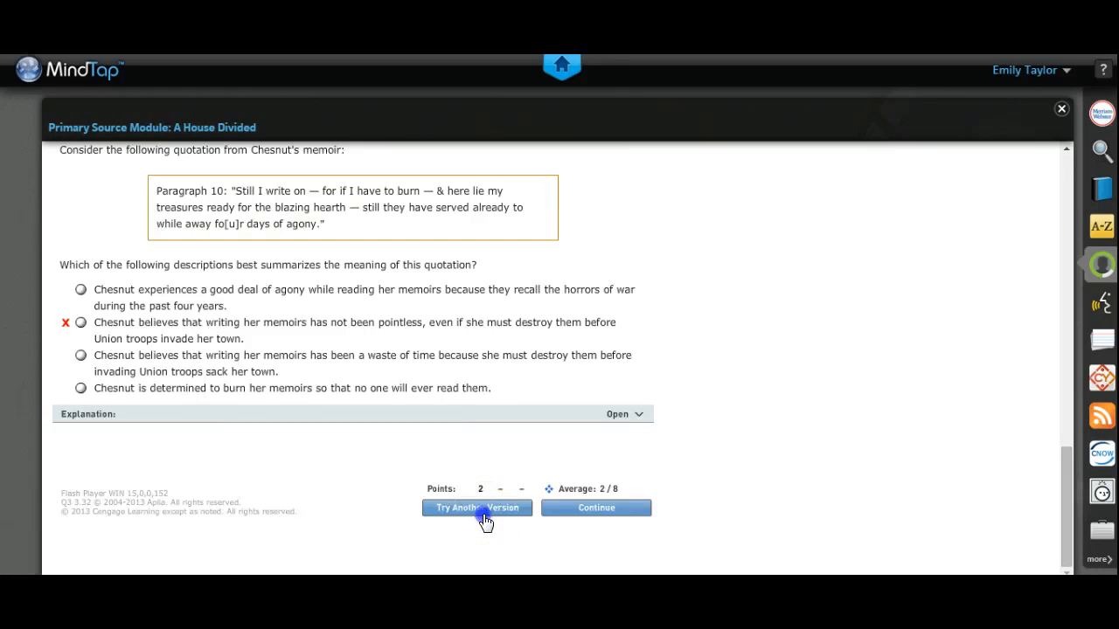
left_click(476, 508)
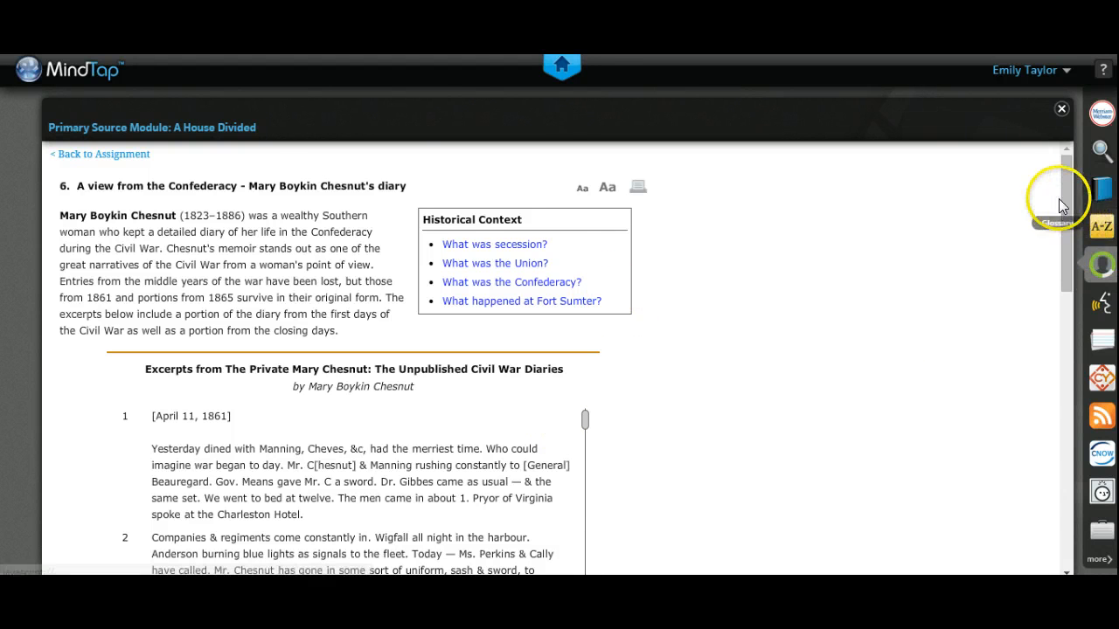
scroll("down", 3)
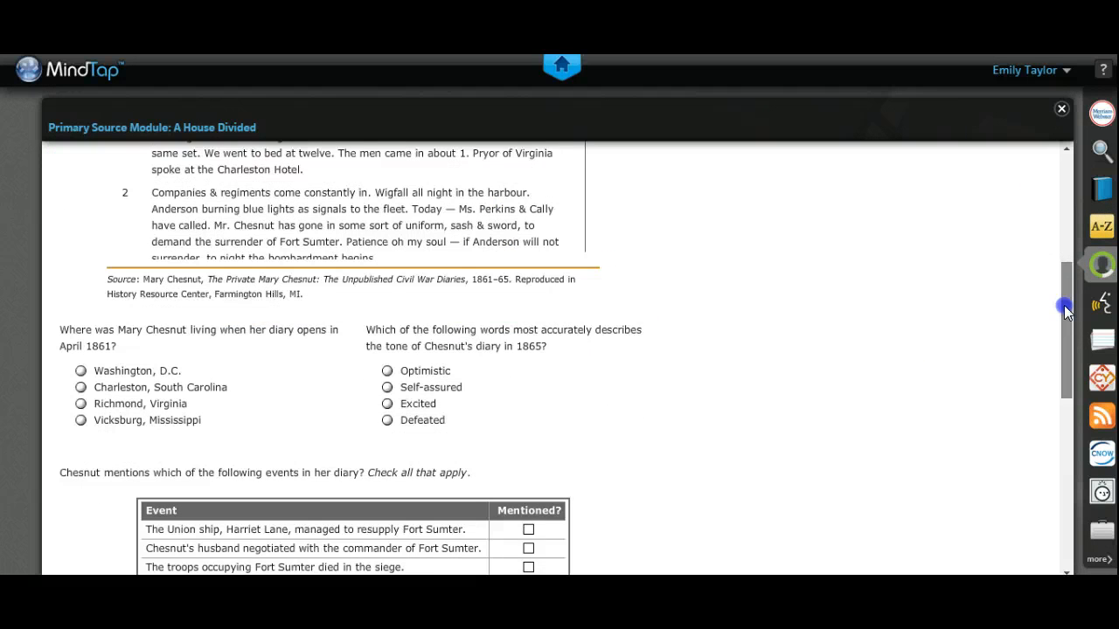
scroll("down", 3)
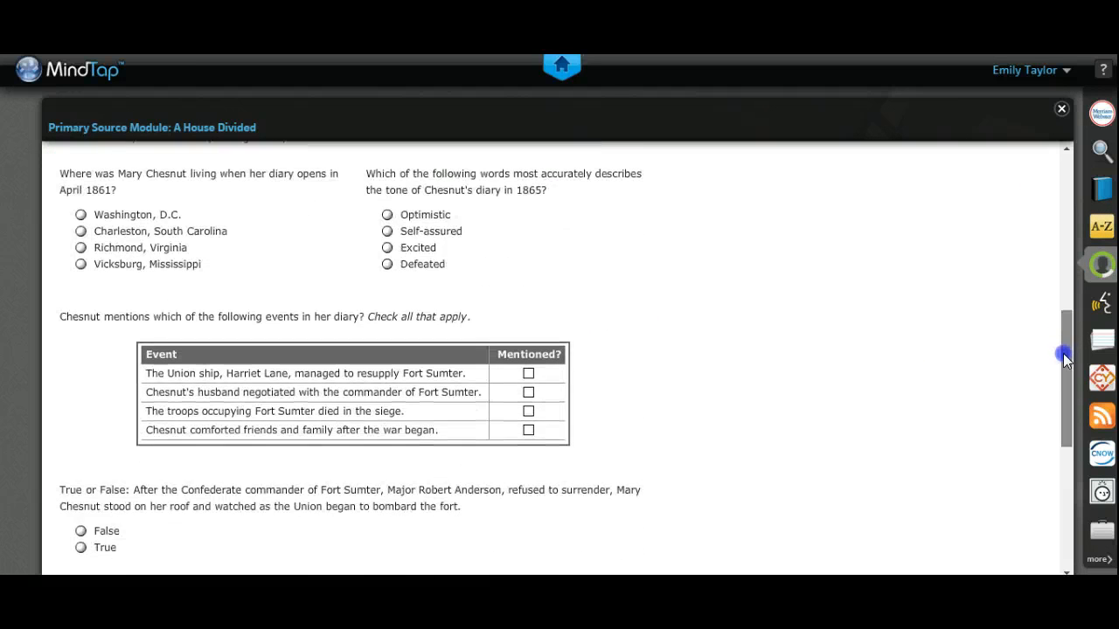
scroll("down", 3)
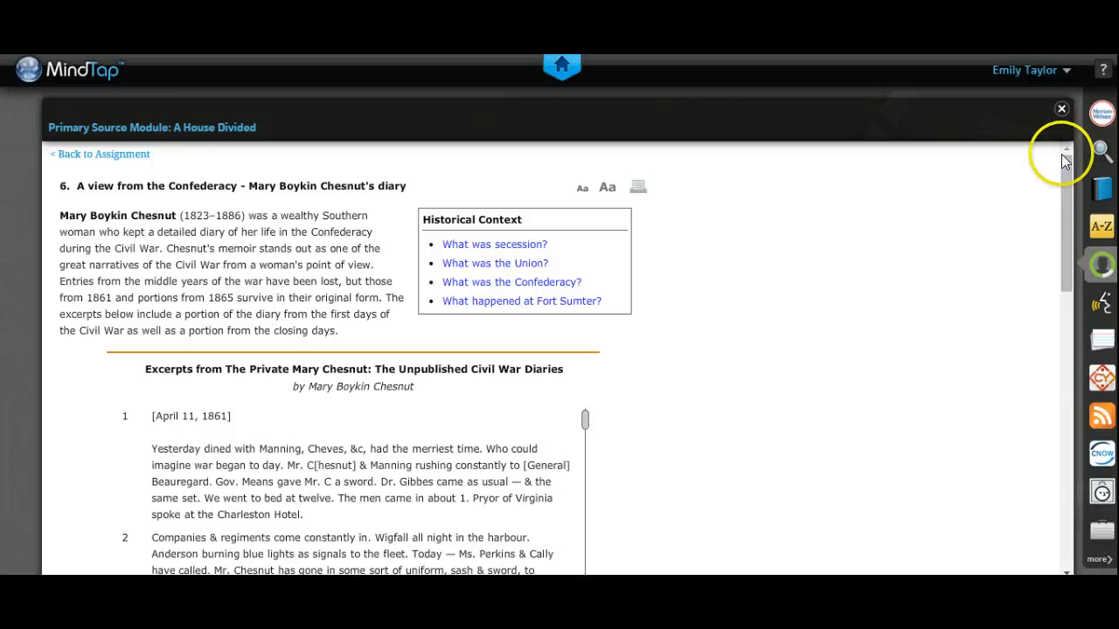
left_click(1061, 108)
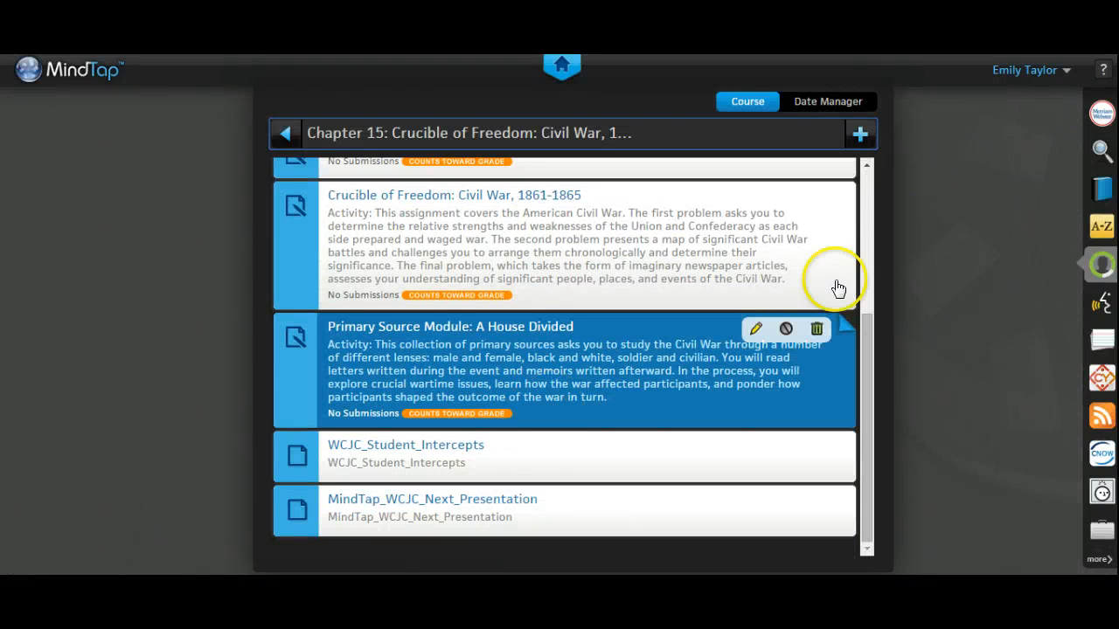
mouse_move(919, 229)
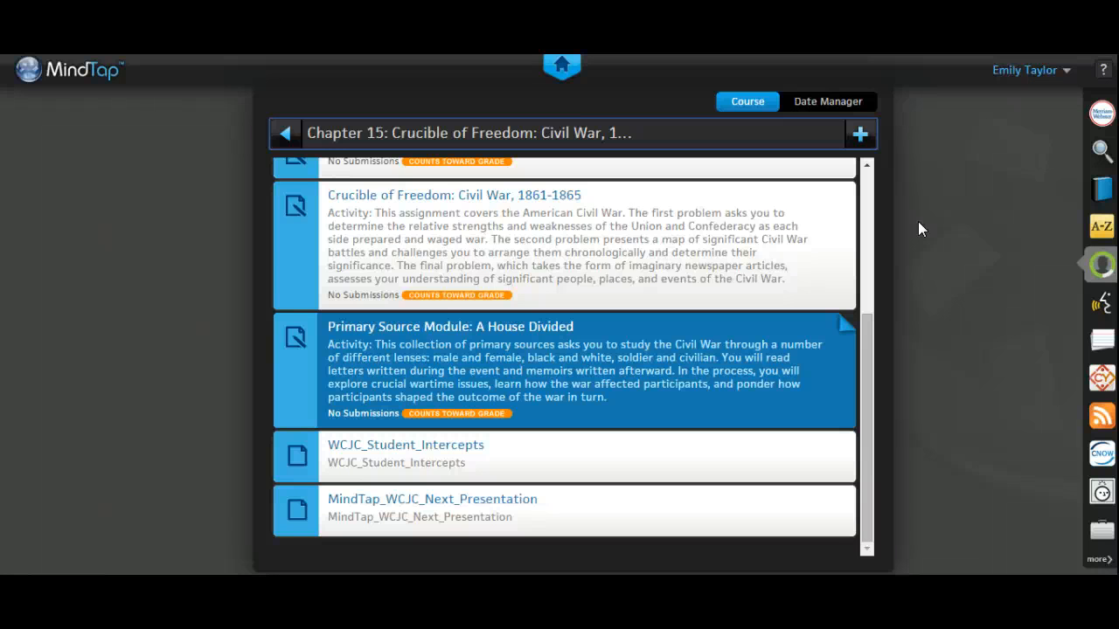
mouse_move(1102, 187)
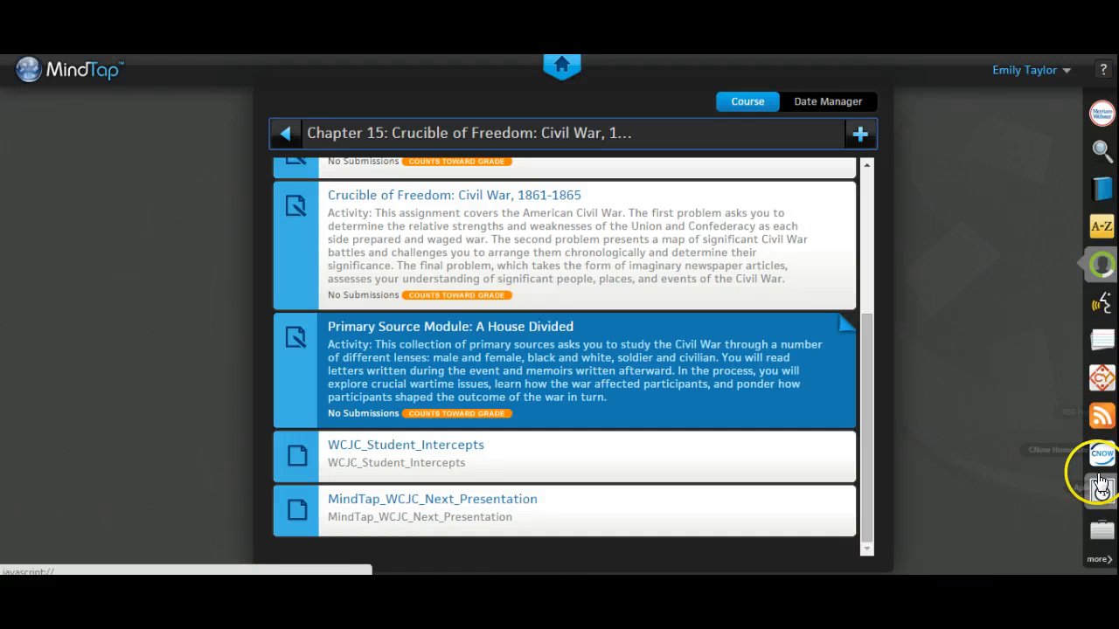
mouse_move(1103, 266)
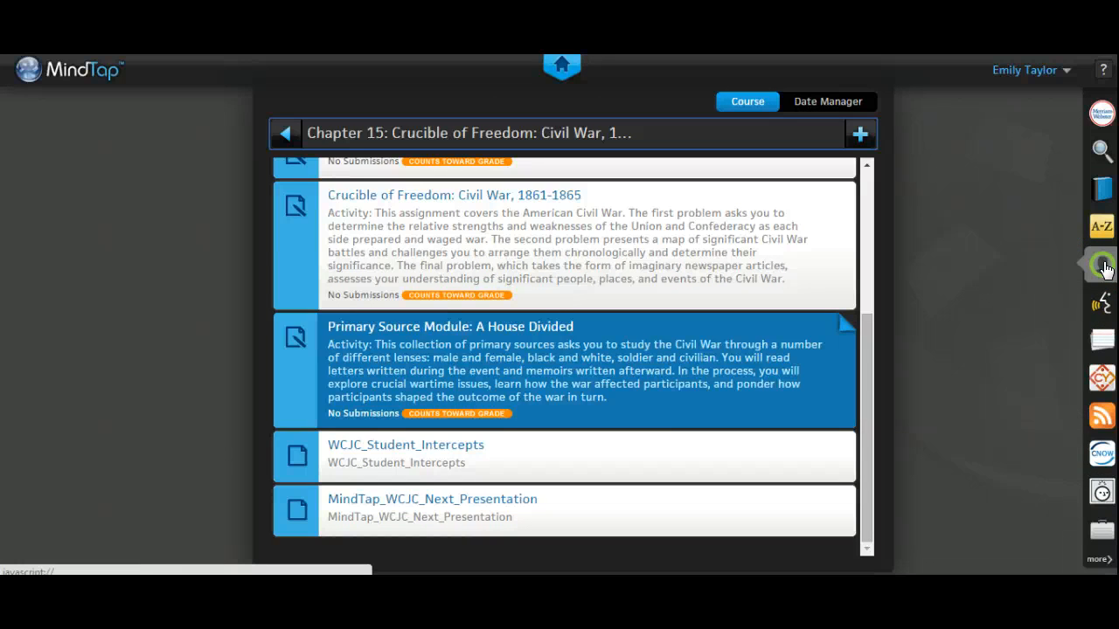
Launch the Progress app from the right-hand app dock
left_click(1101, 262)
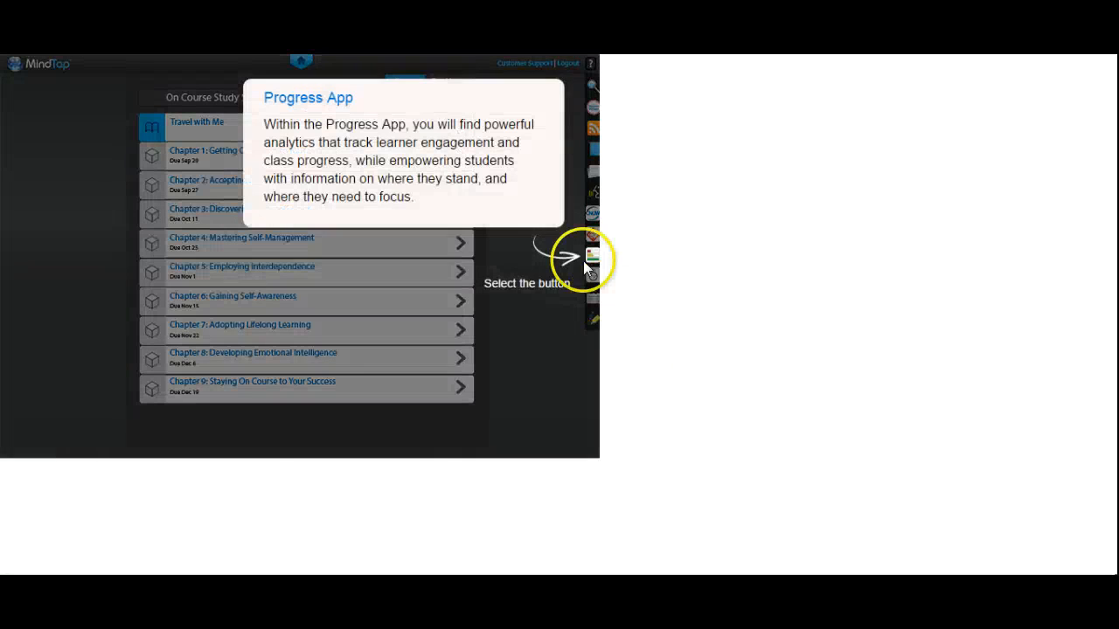
View the sample class analytics and a low-engagement student's progress report
left_click(592, 258)
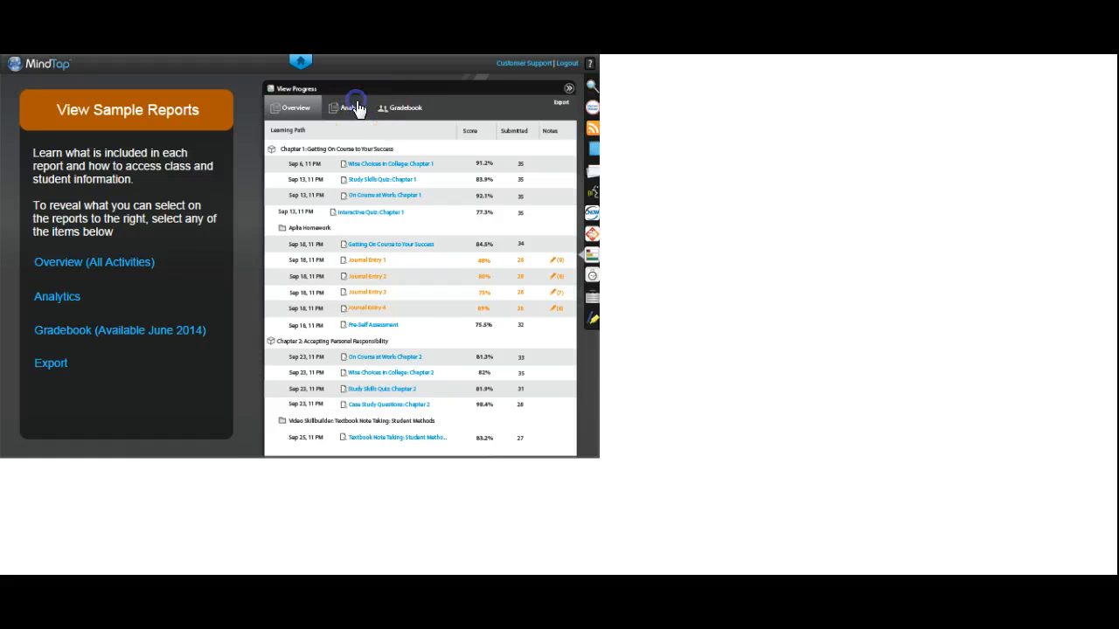
left_click(353, 107)
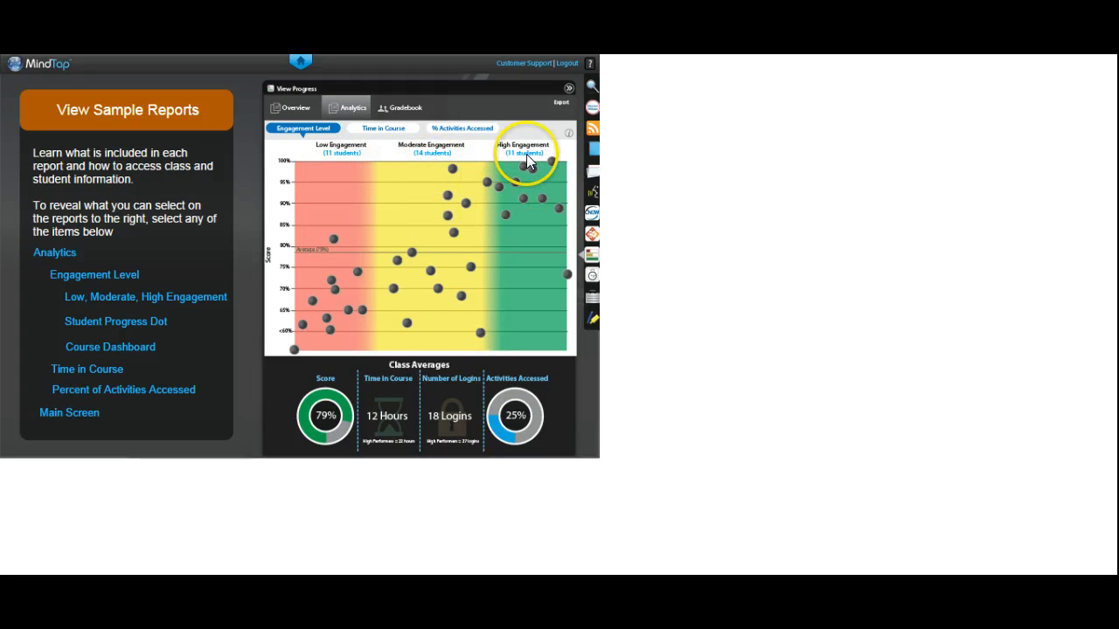
mouse_move(288, 452)
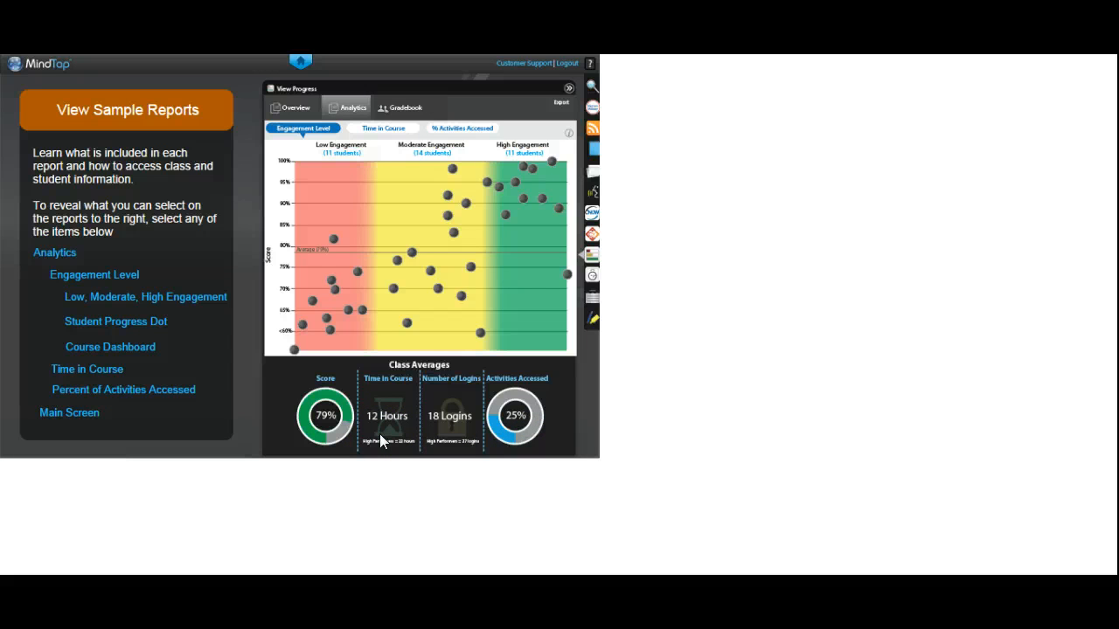
mouse_move(454, 430)
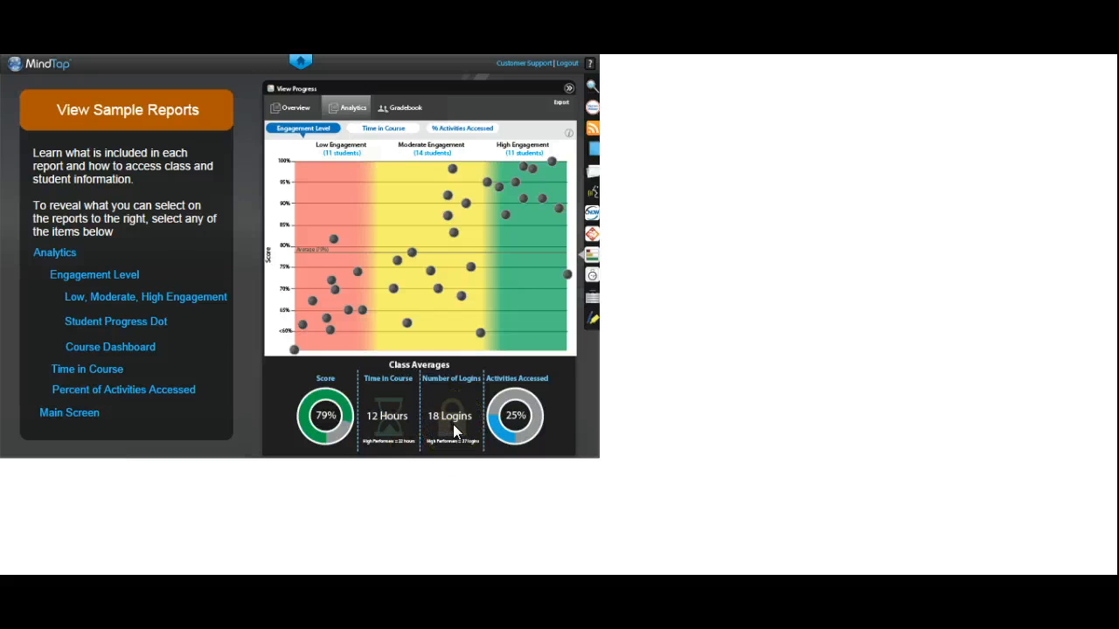
mouse_move(143, 328)
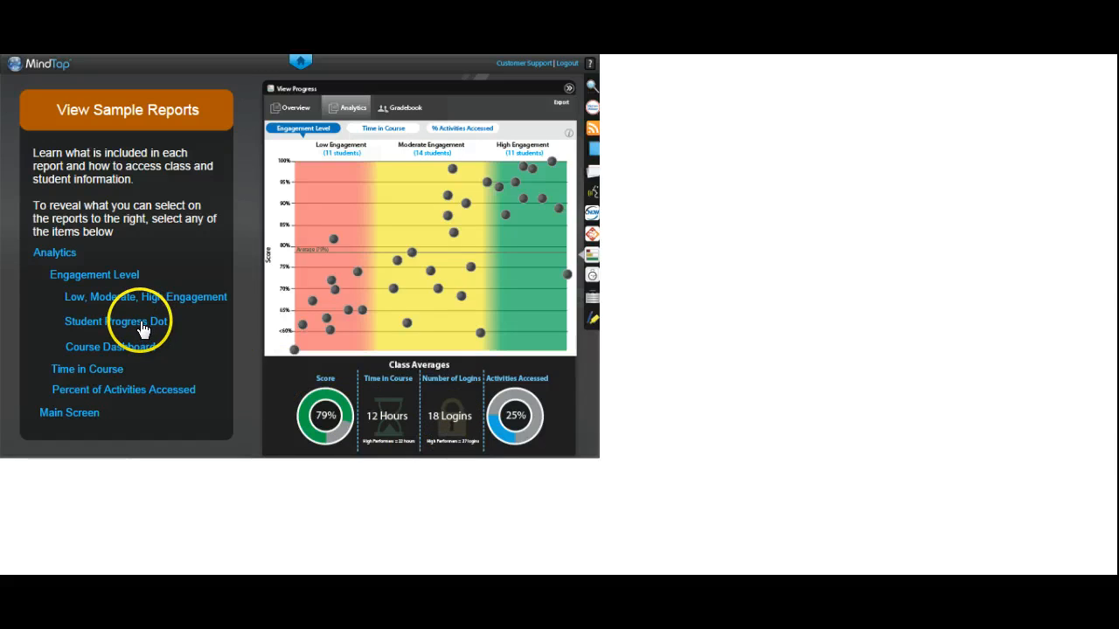
left_click(115, 321)
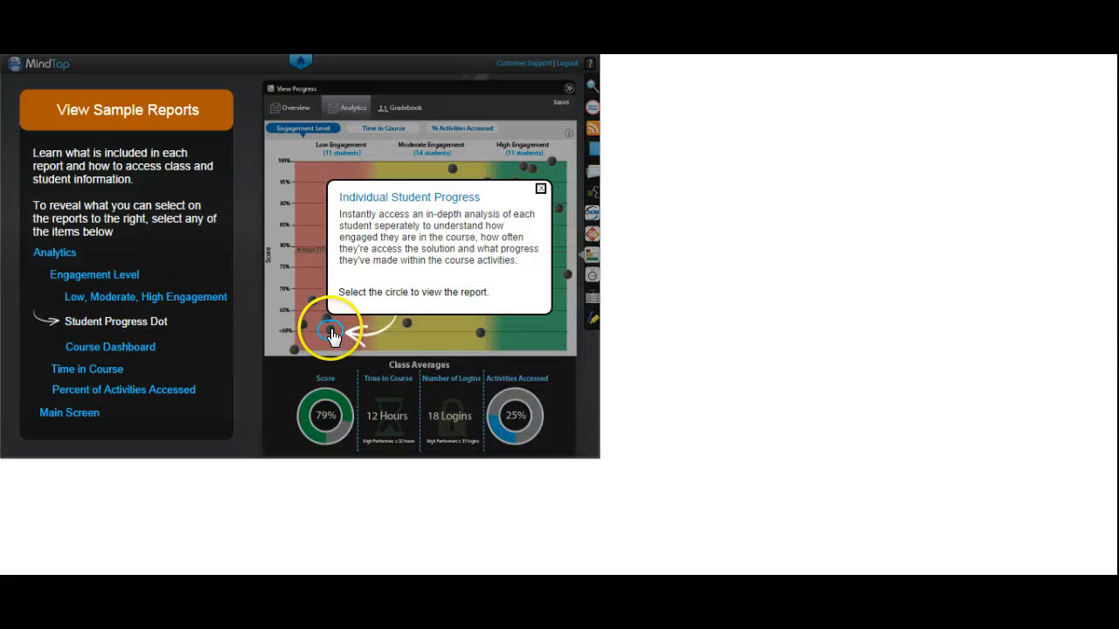
left_click(330, 330)
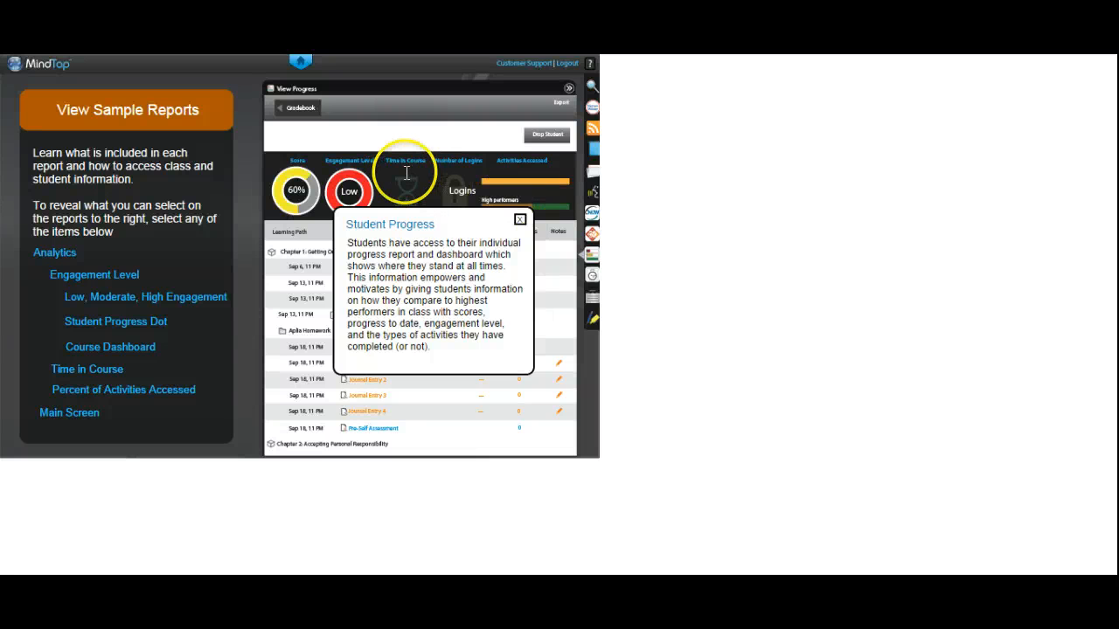
mouse_move(258, 201)
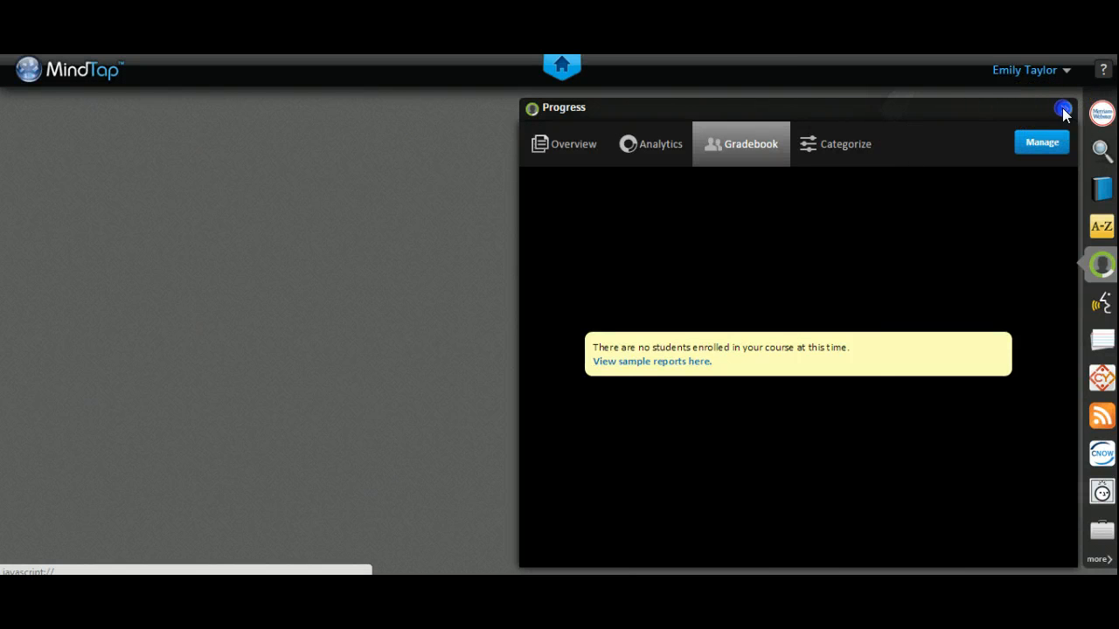
Close the Progress app and return Home to Chapter 15's activity list
left_click(1063, 108)
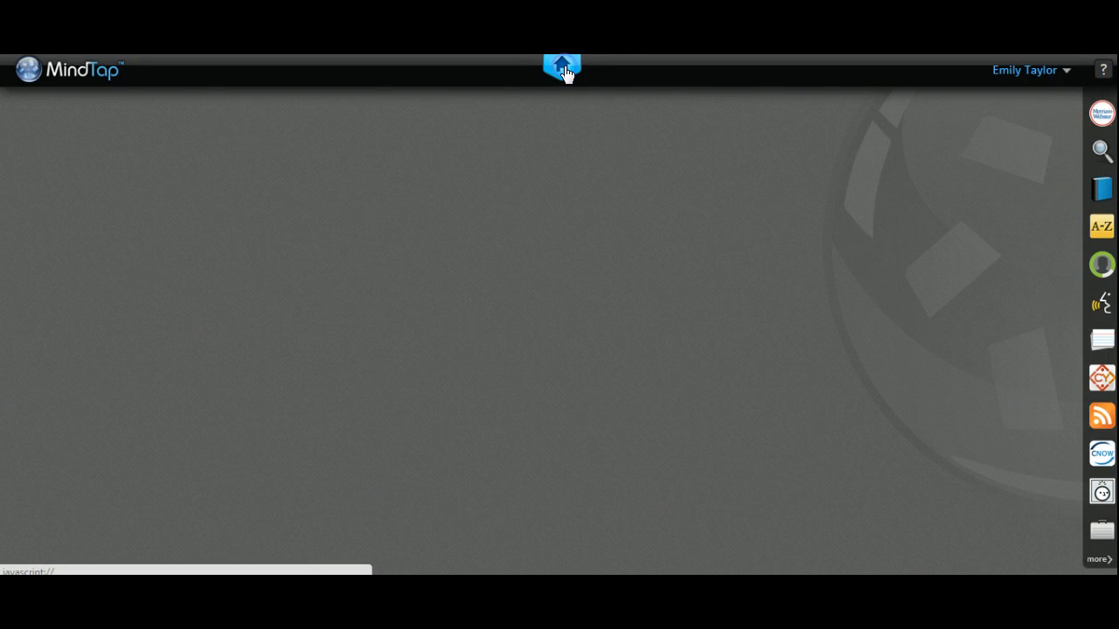
left_click(561, 67)
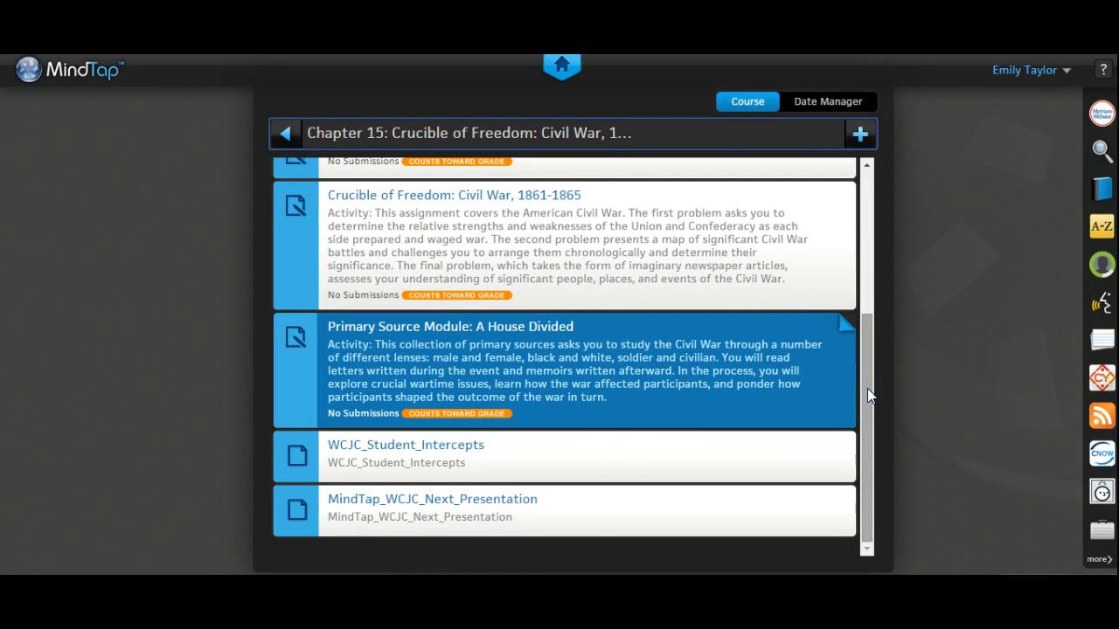
mouse_move(402, 453)
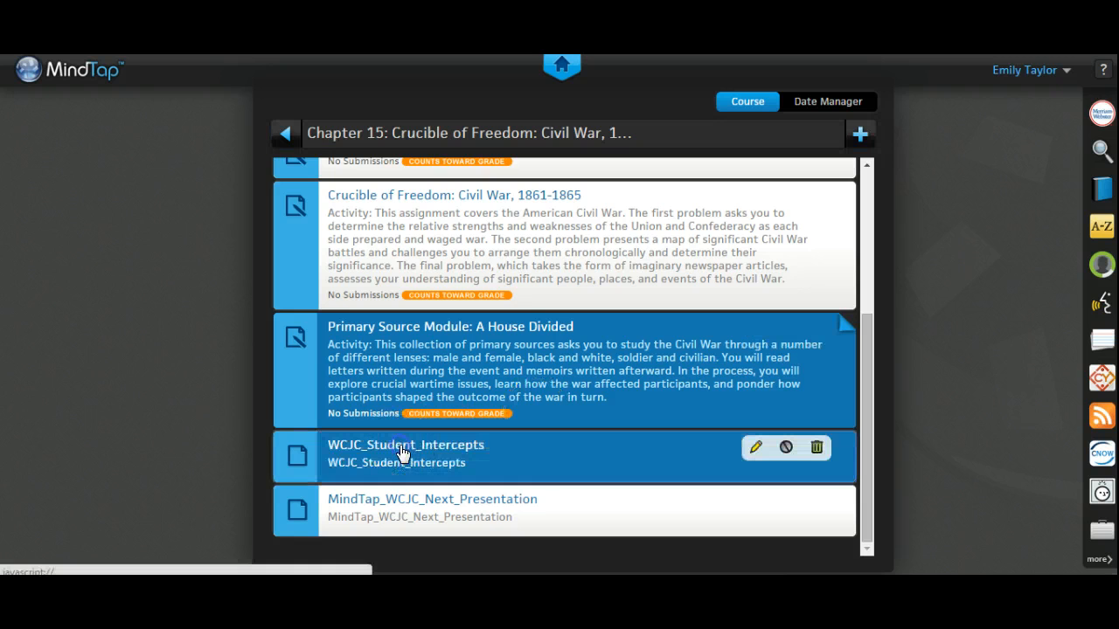
left_click(405, 445)
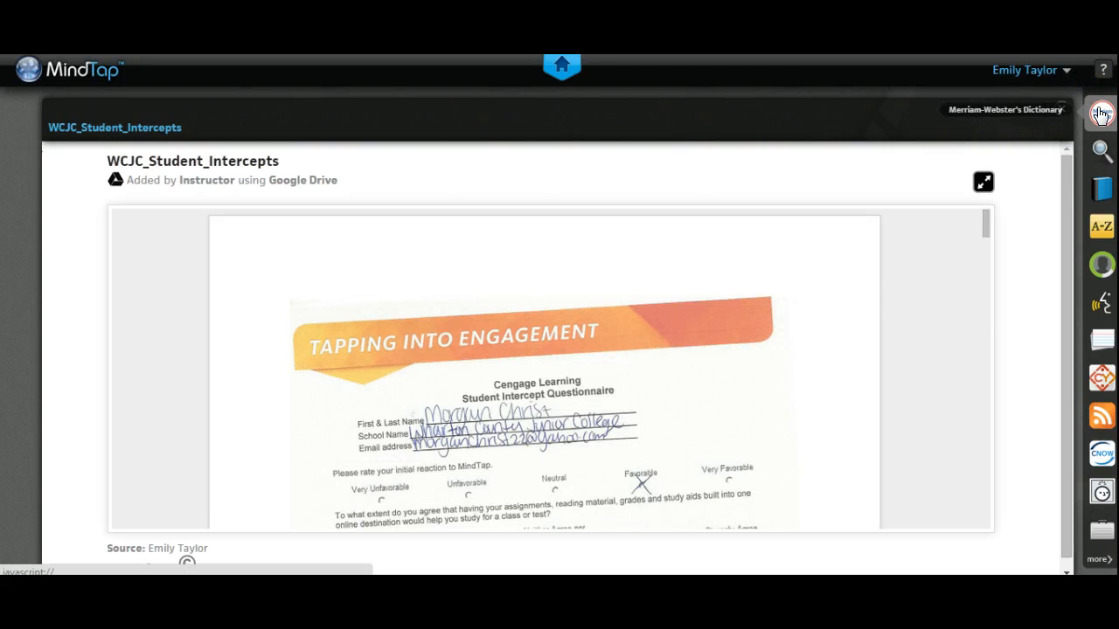
mouse_move(1101, 147)
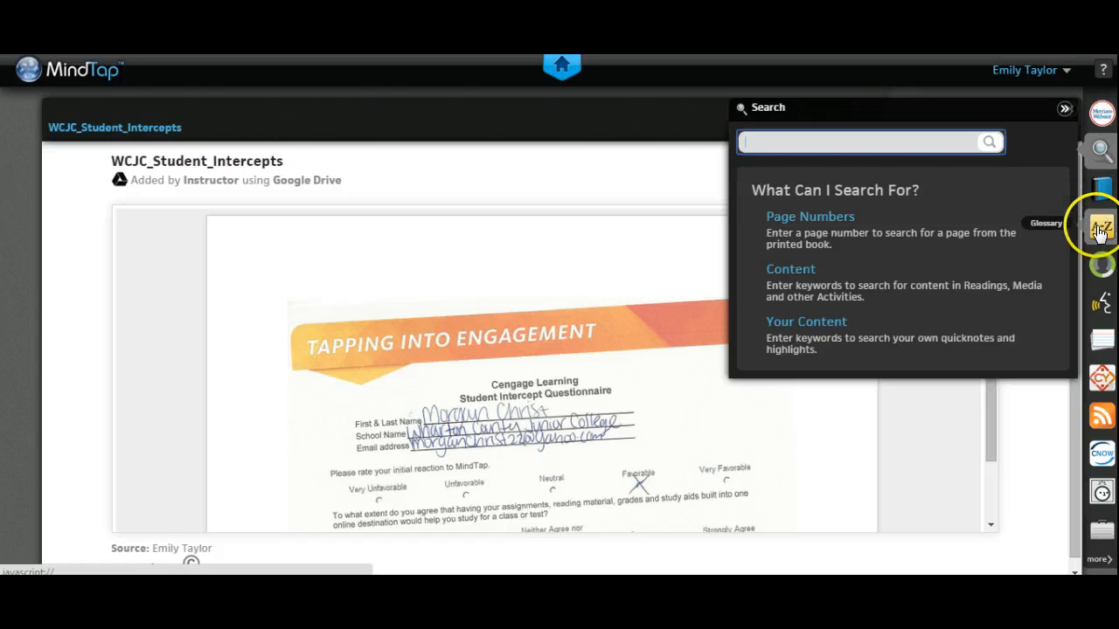
mouse_move(1101, 303)
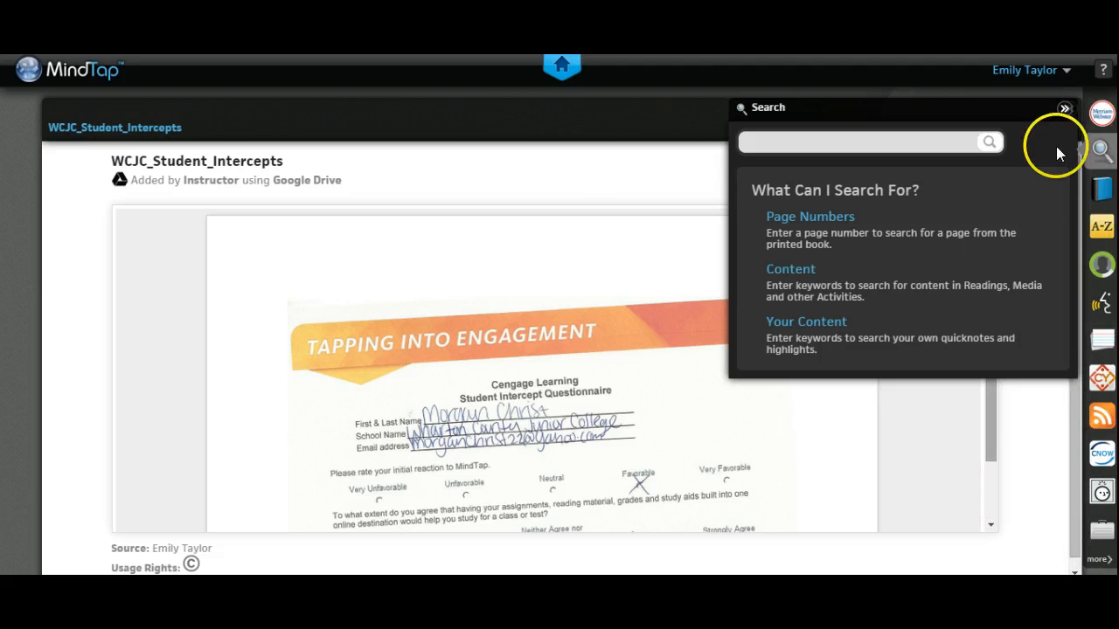
left_click(1064, 108)
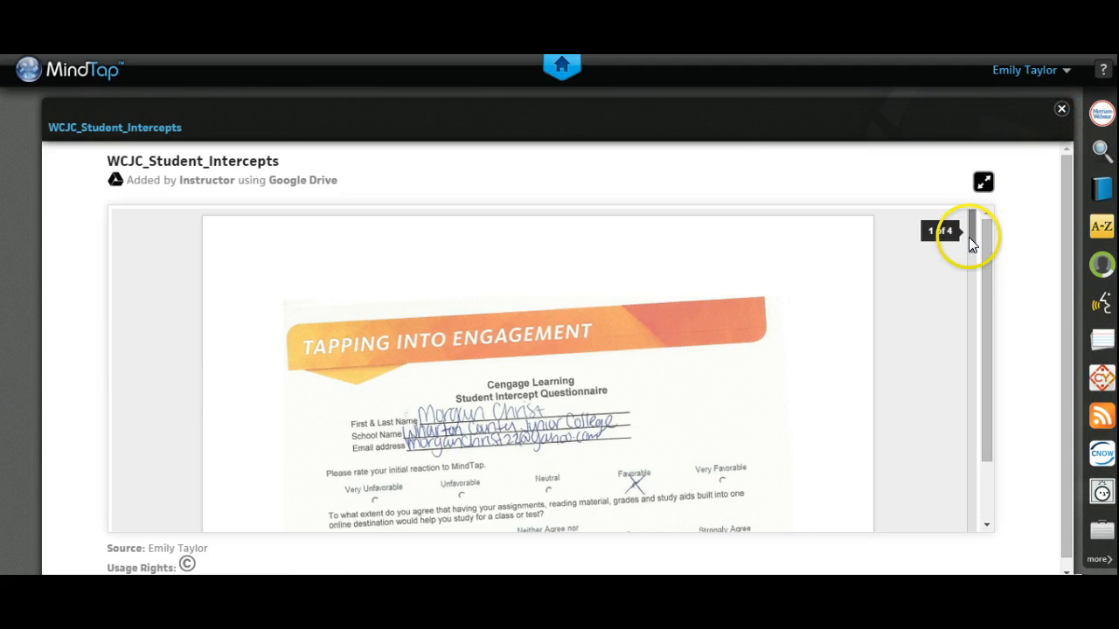
left_click_drag(973, 232, 973, 289)
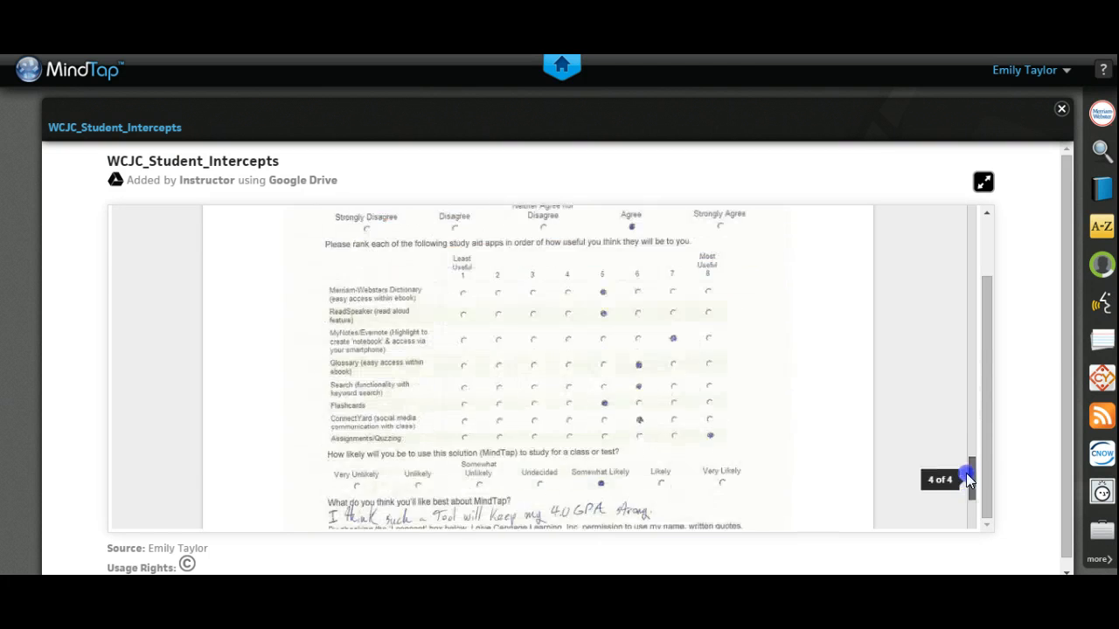
scroll("down", 3)
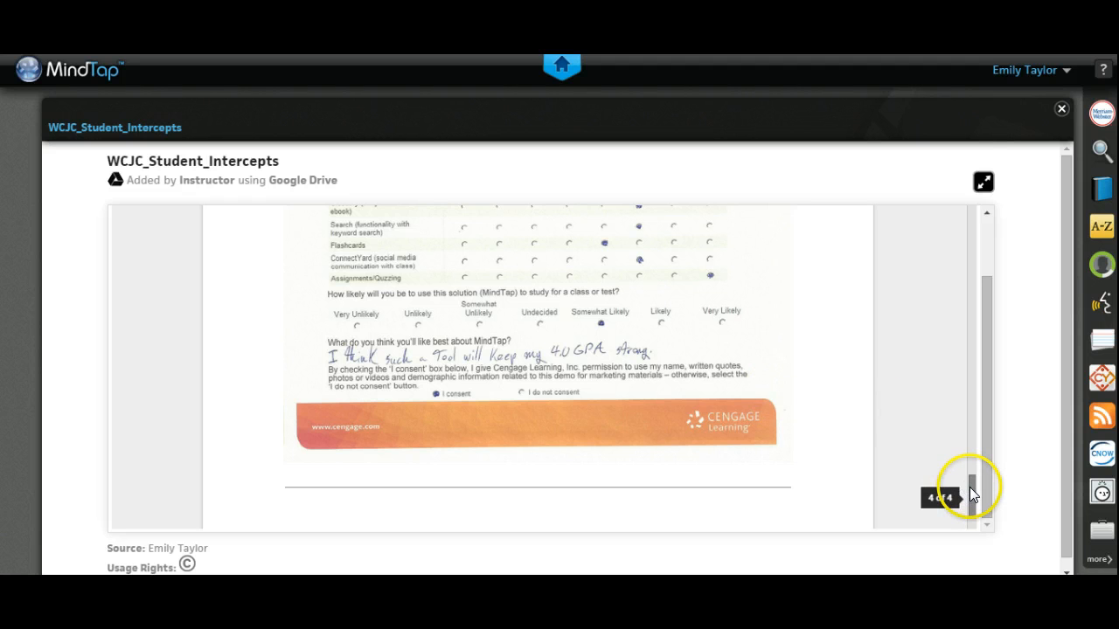
left_click_drag(970, 494, 970, 387)
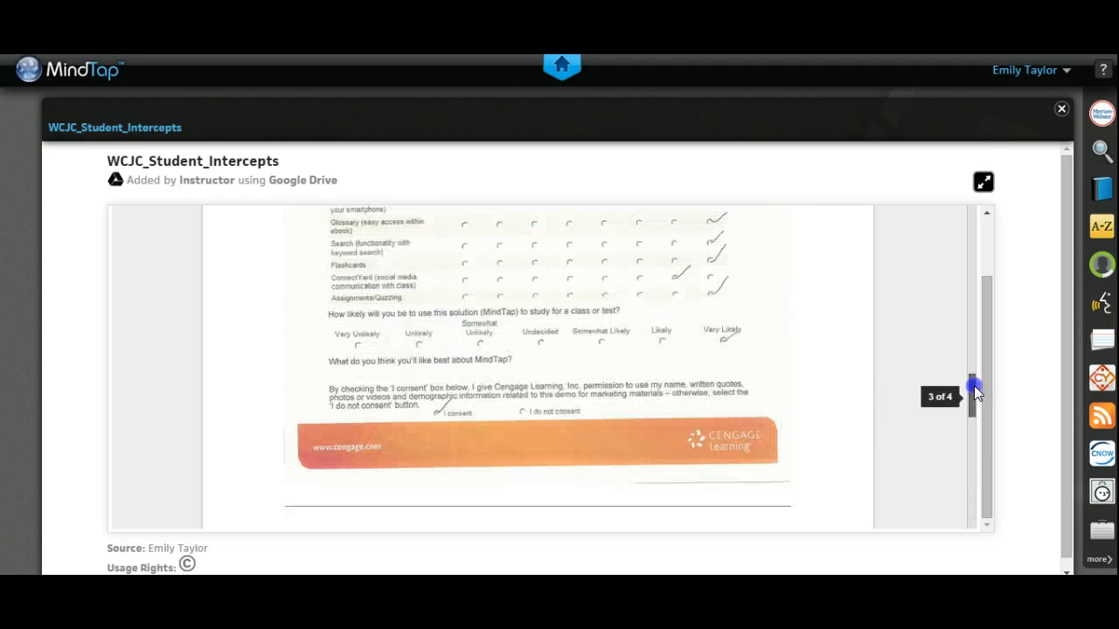
left_click_drag(973, 389, 968, 215)
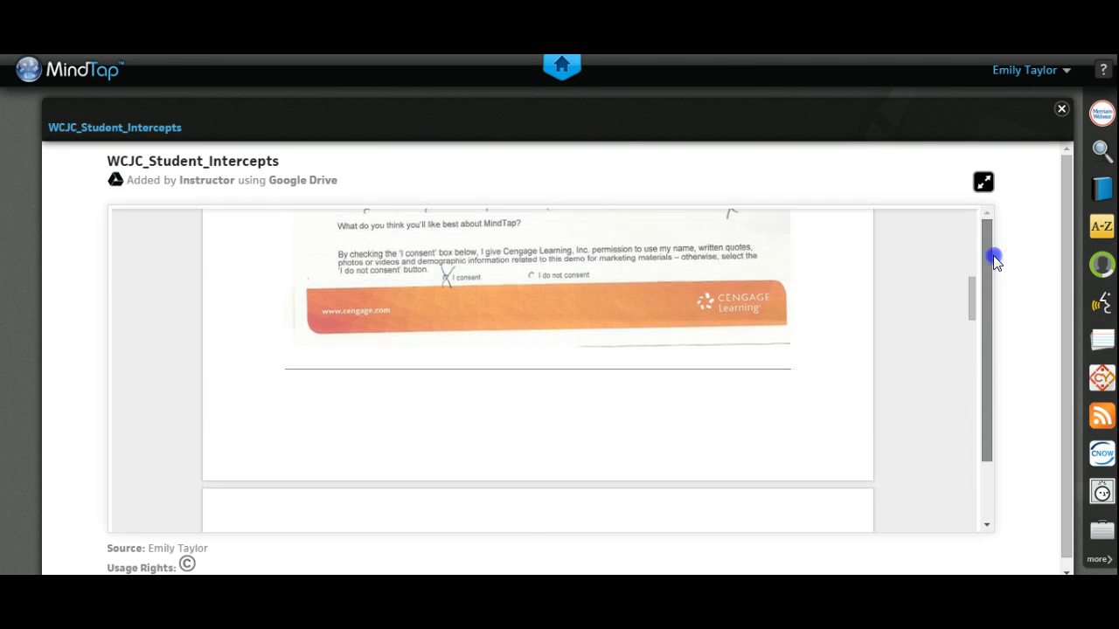
left_click_drag(994, 257, 968, 301)
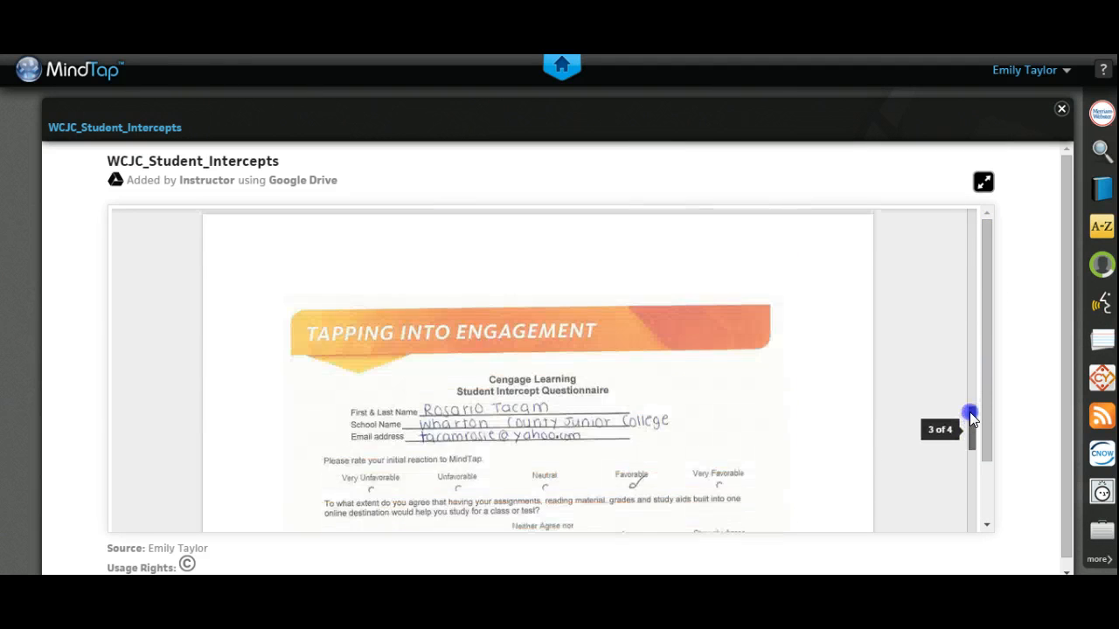
left_click_drag(971, 415, 968, 450)
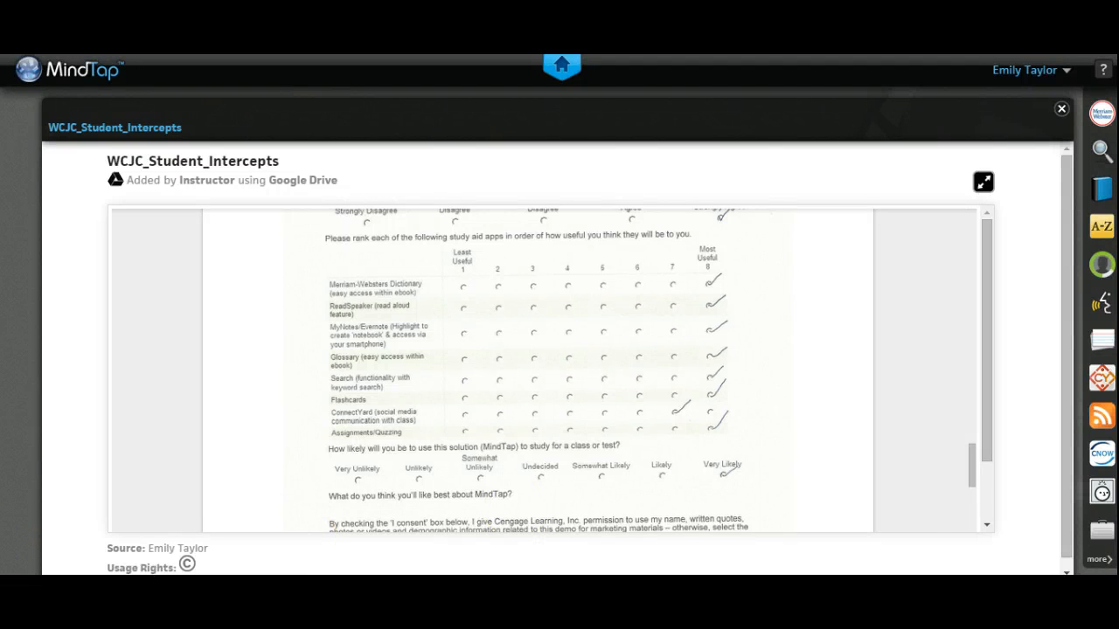
left_click(1061, 108)
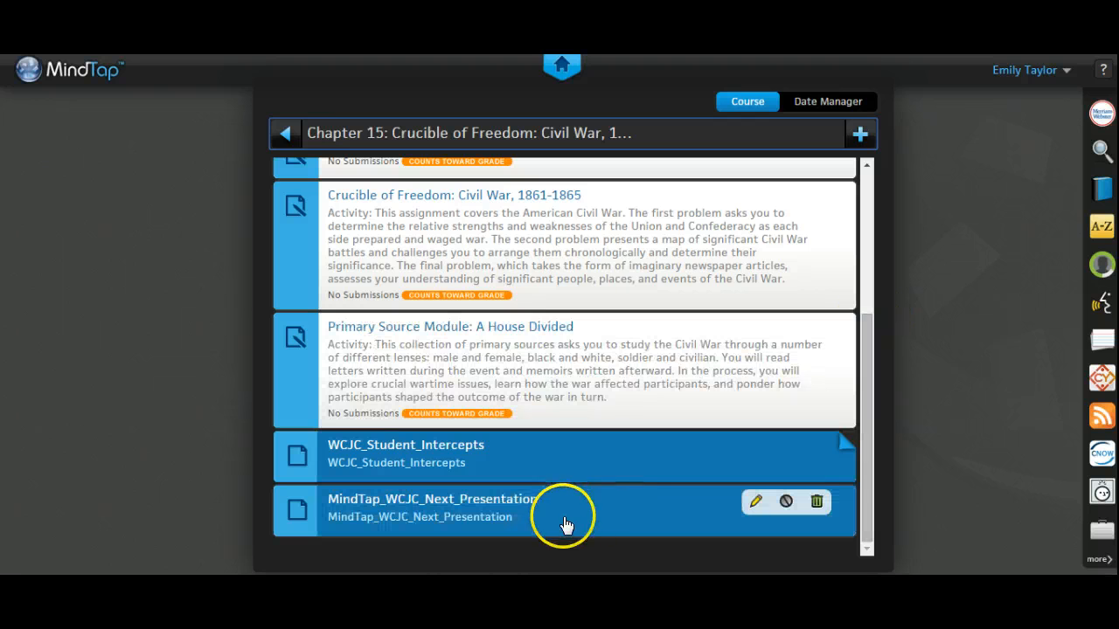
Open the MindTap_WCJC_Next_Presentation deck and page to slide 3, the September 2014 calendar
left_click(431, 507)
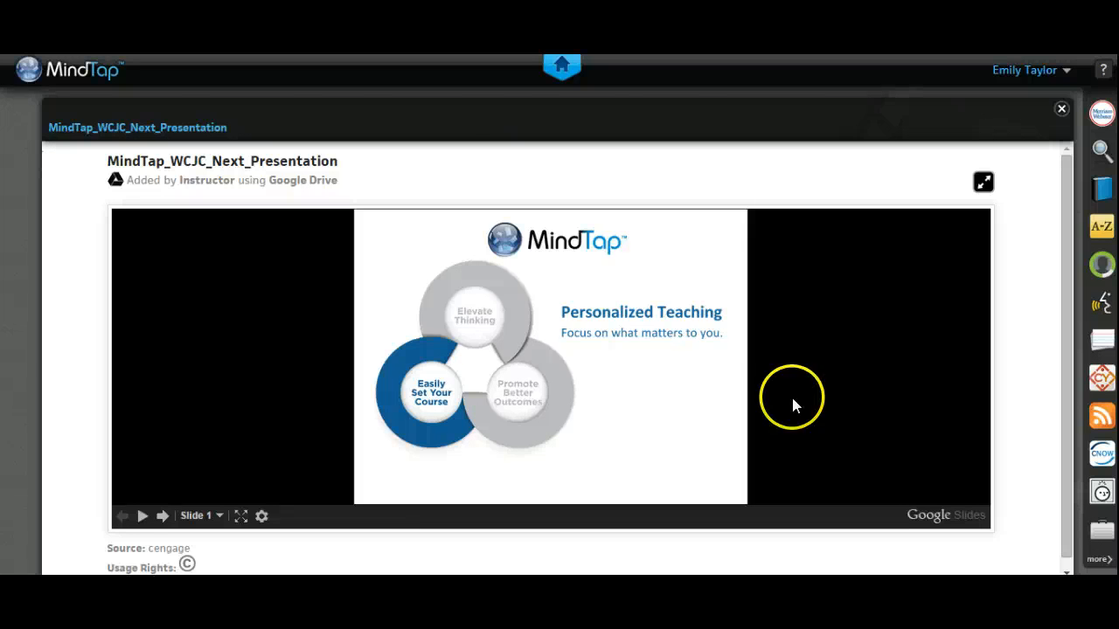
left_click(162, 516)
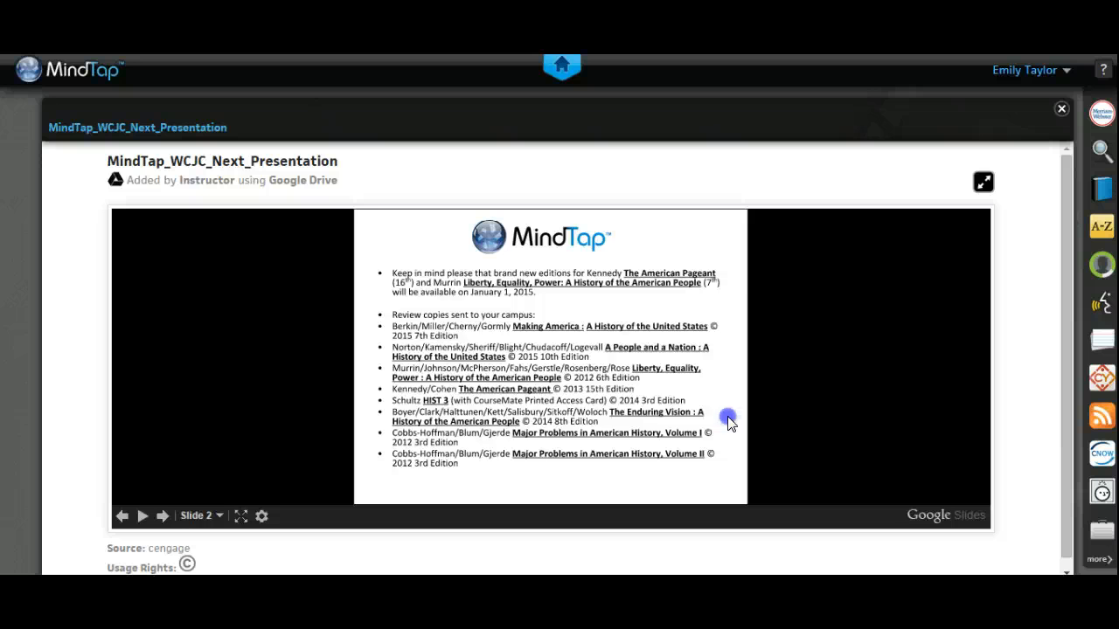
left_click(163, 515)
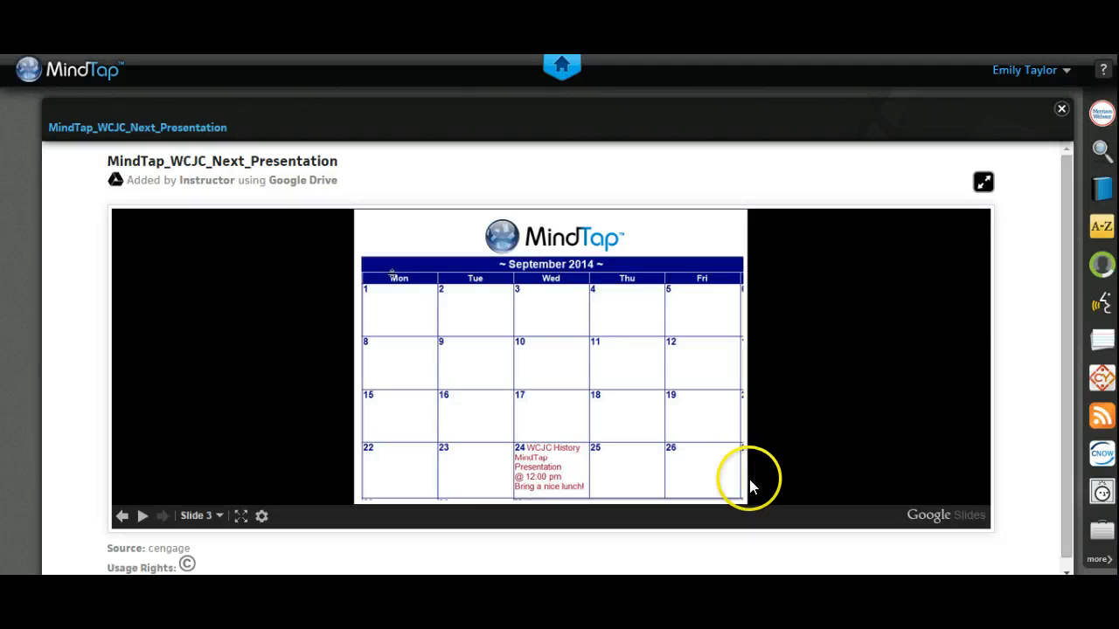
mouse_move(53, 542)
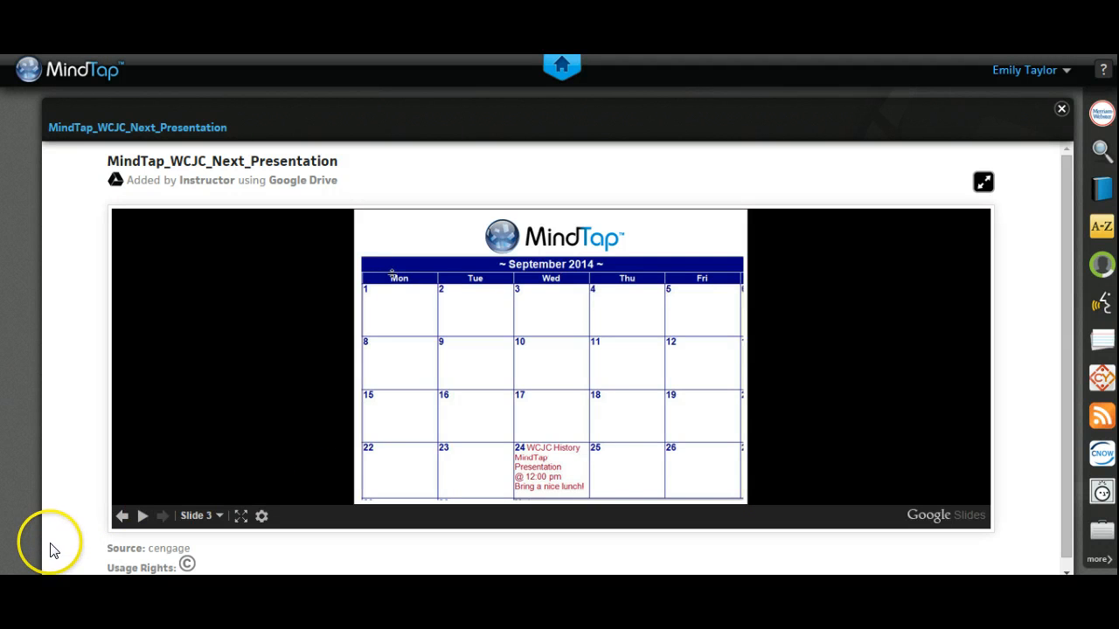